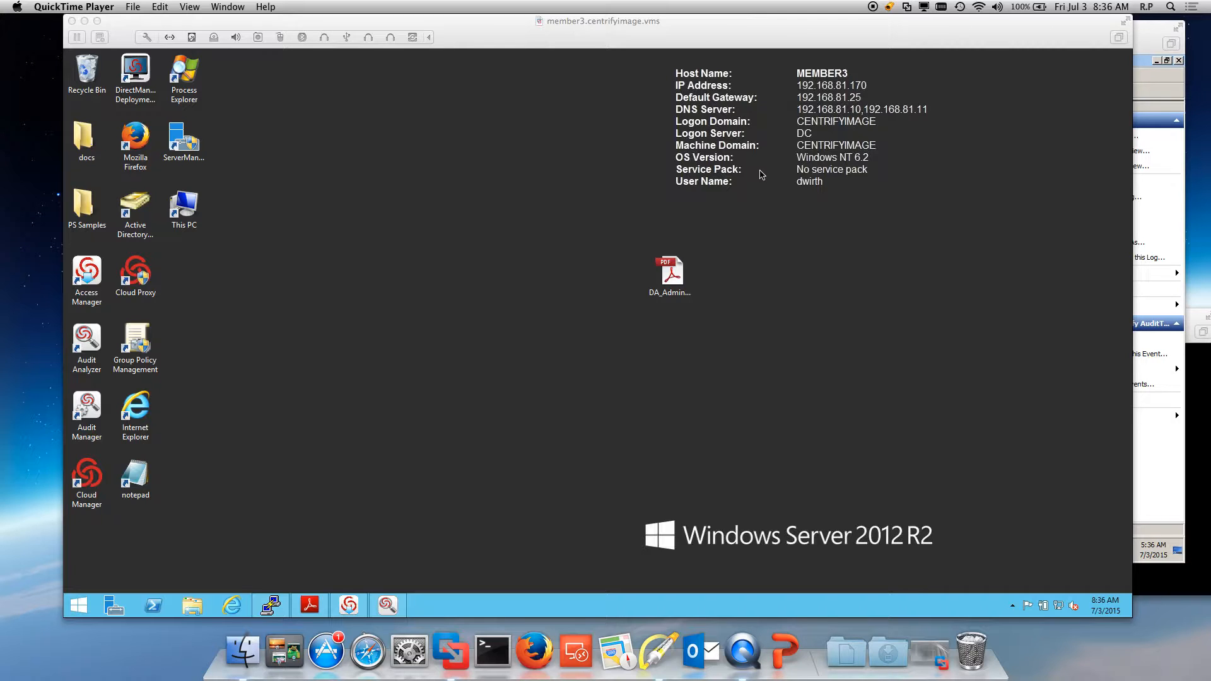
mouse_move(889, 367)
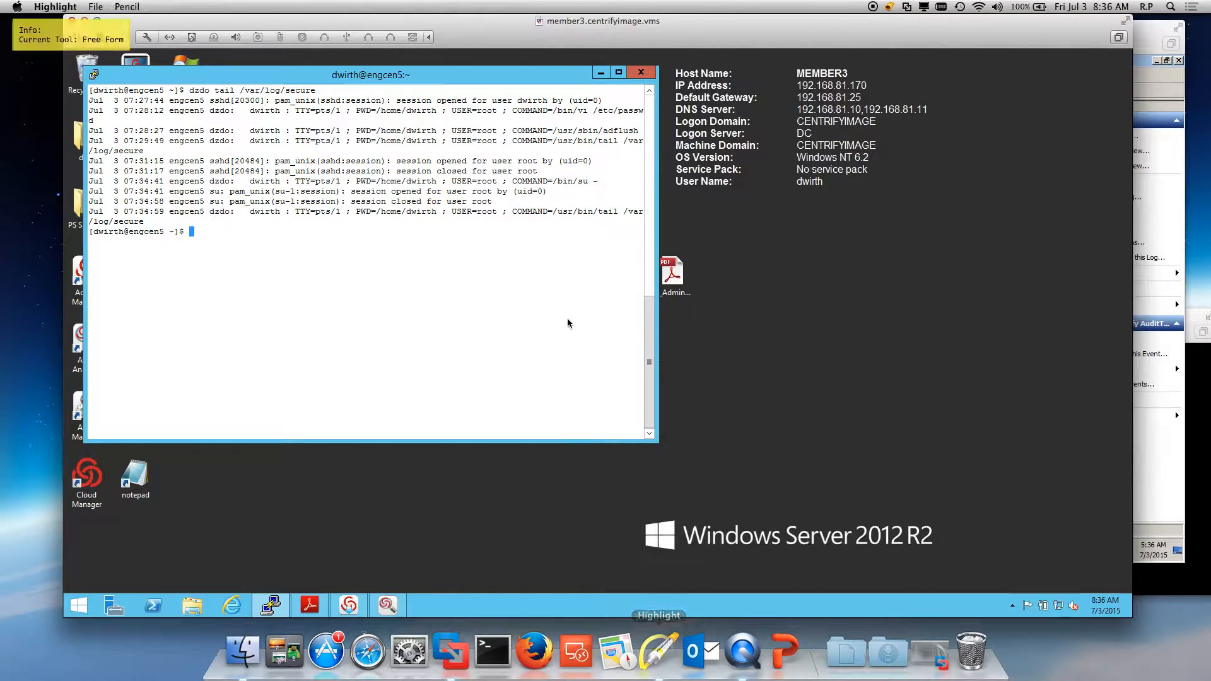
mouse_move(432, 232)
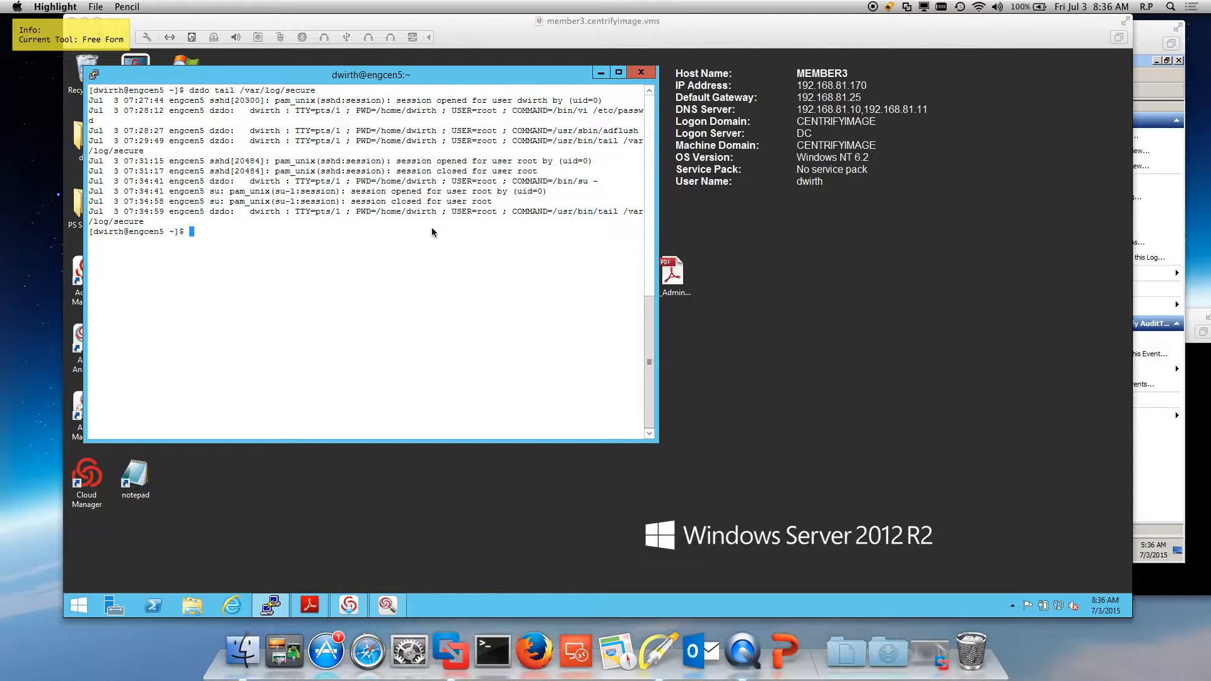
mouse_move(446, 245)
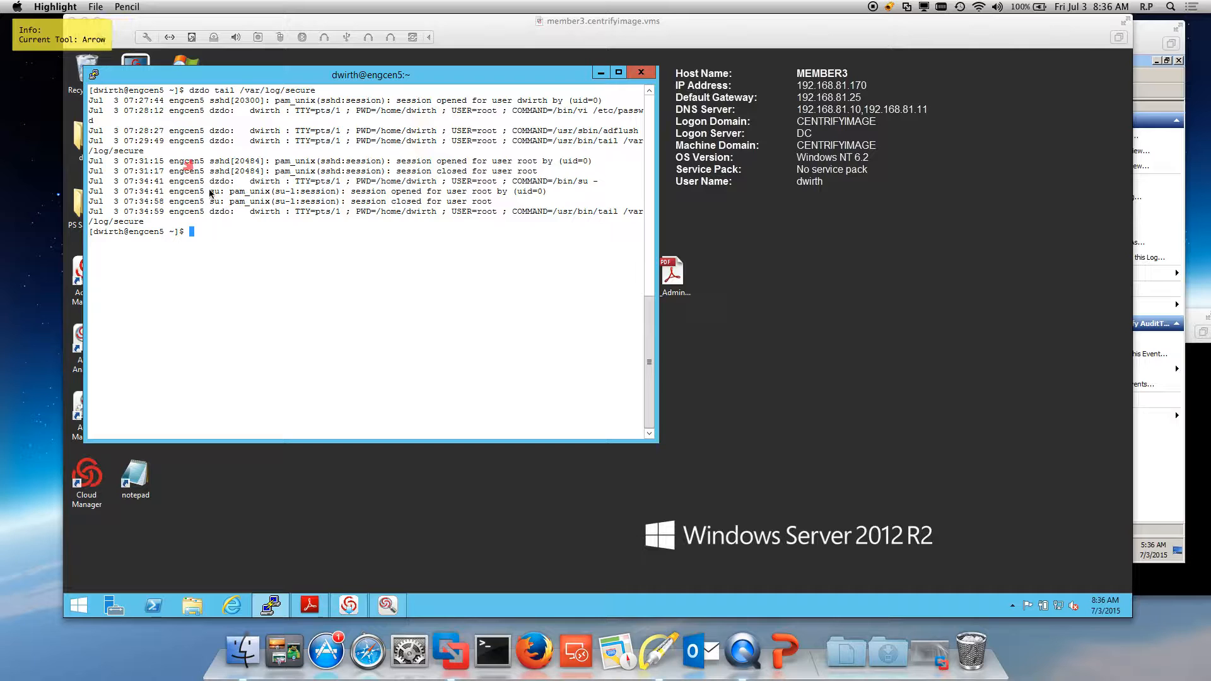
Mark the su root session opened and closed lines in the /var/log/secure tail output
left_click_drag(218, 162, 189, 211)
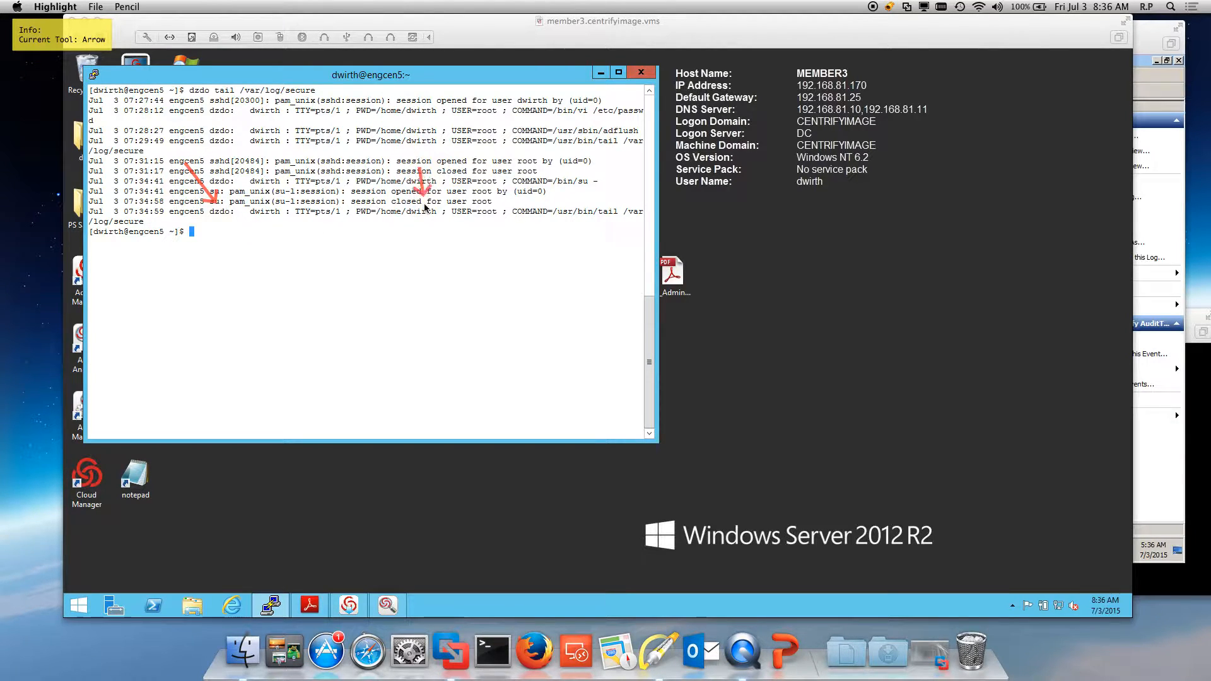
left_click_drag(532, 199, 578, 199)
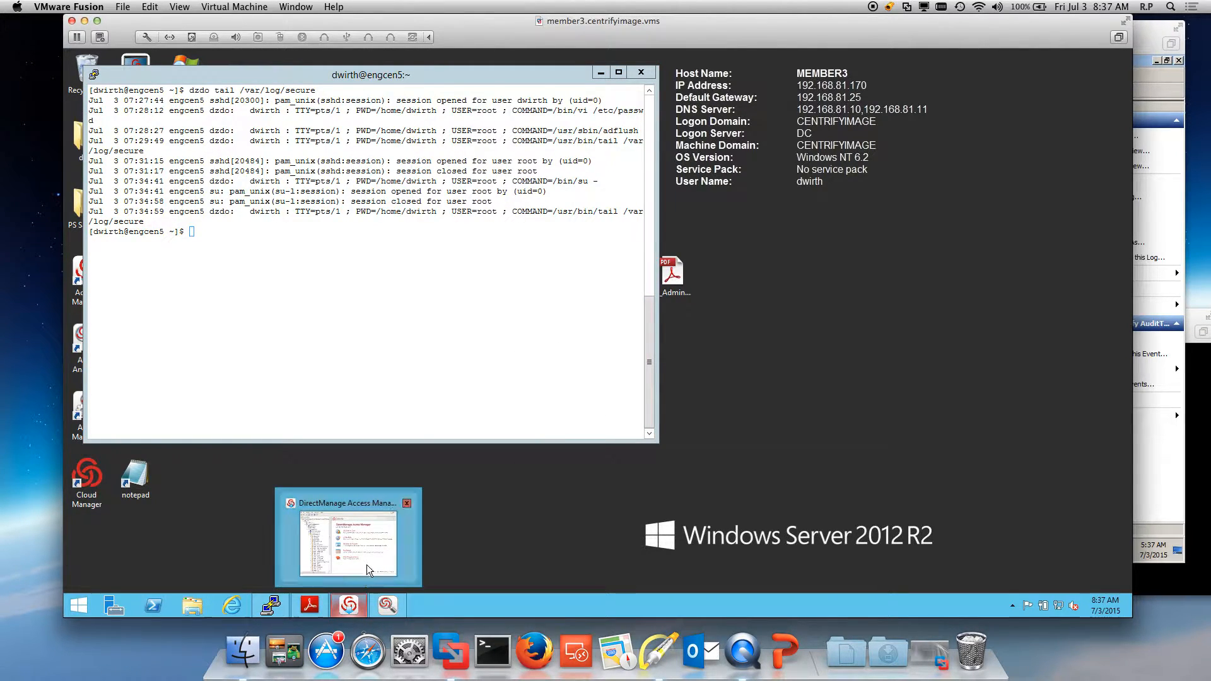
left_click(347, 538)
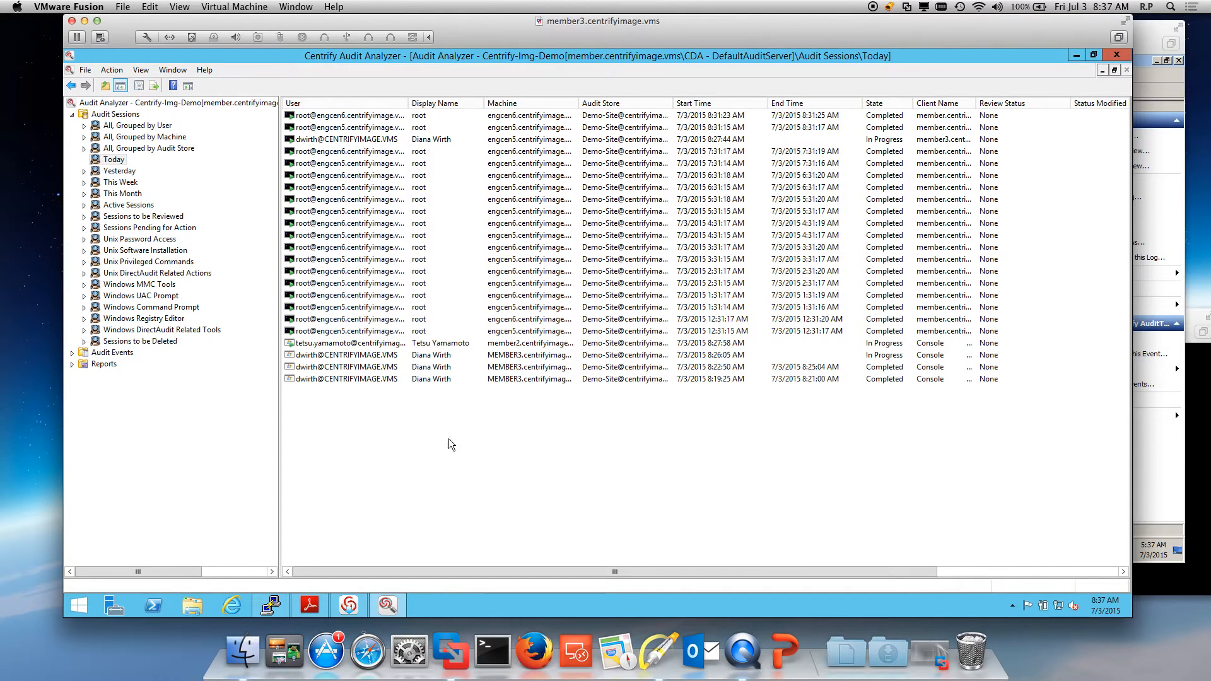
mouse_move(479, 450)
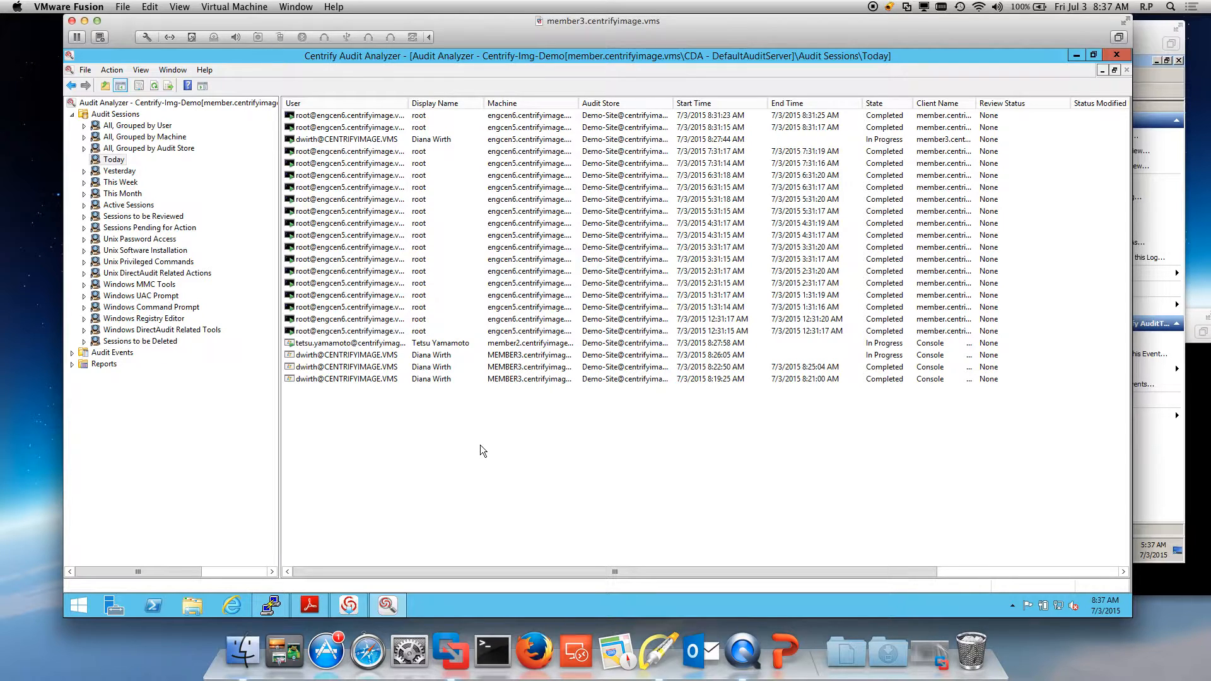
mouse_move(479, 424)
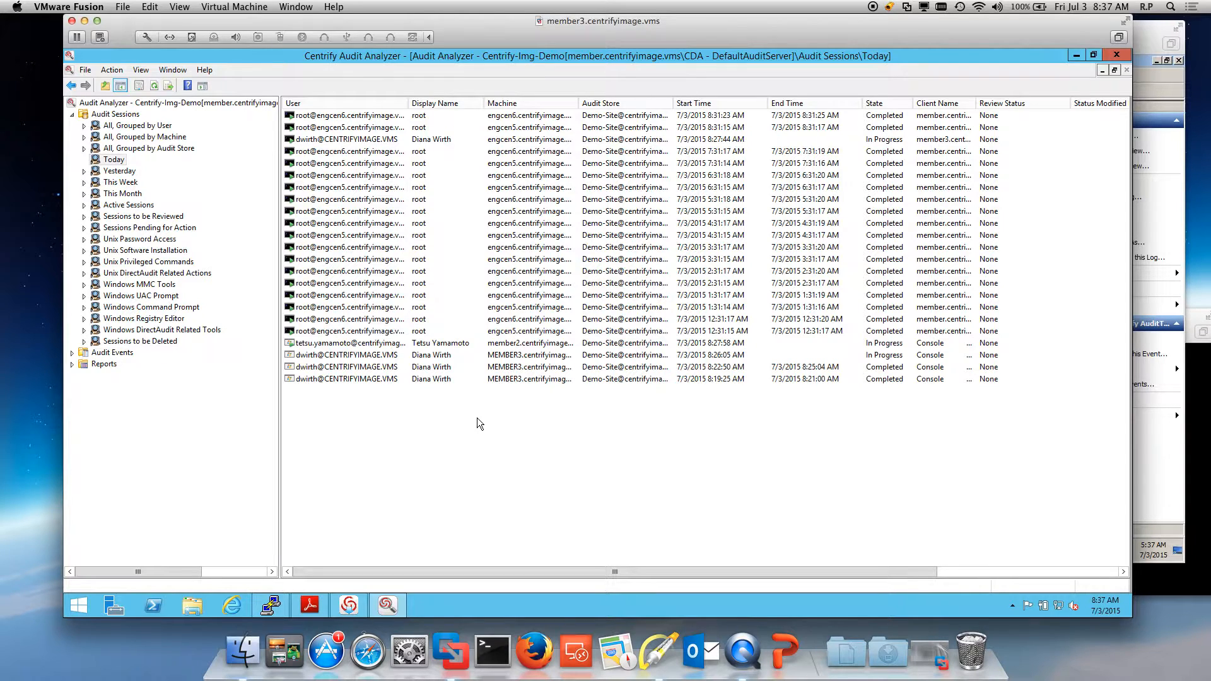
left_click(119, 170)
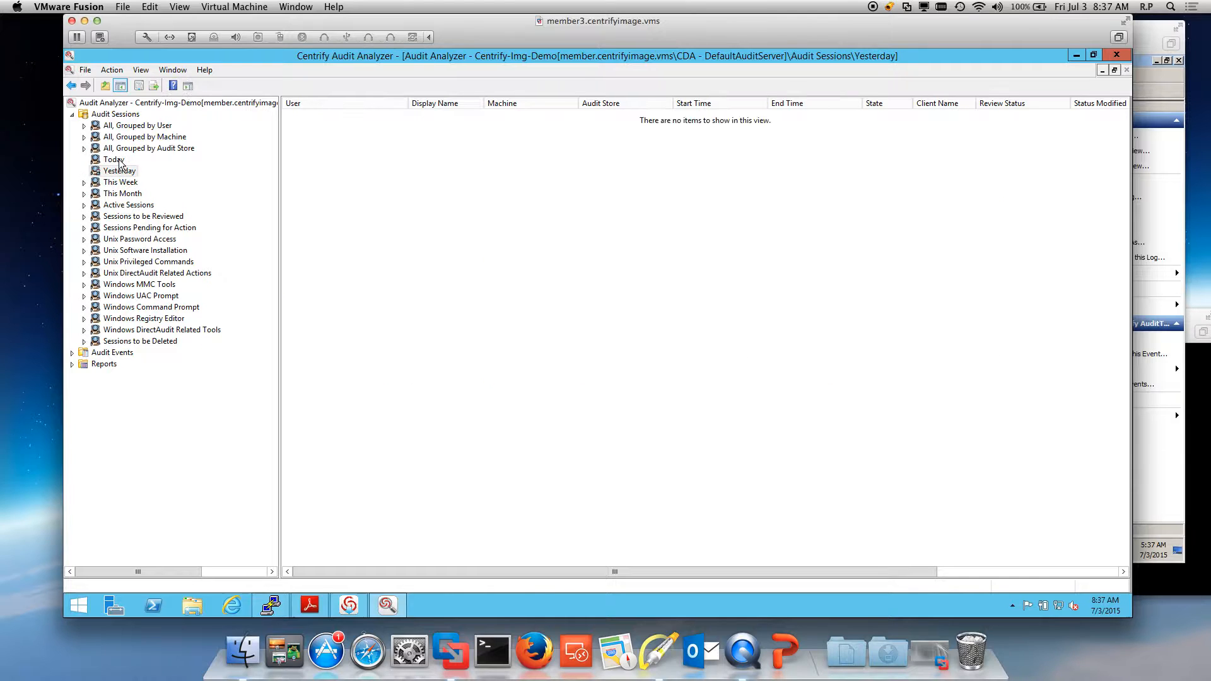
left_click(119, 171)
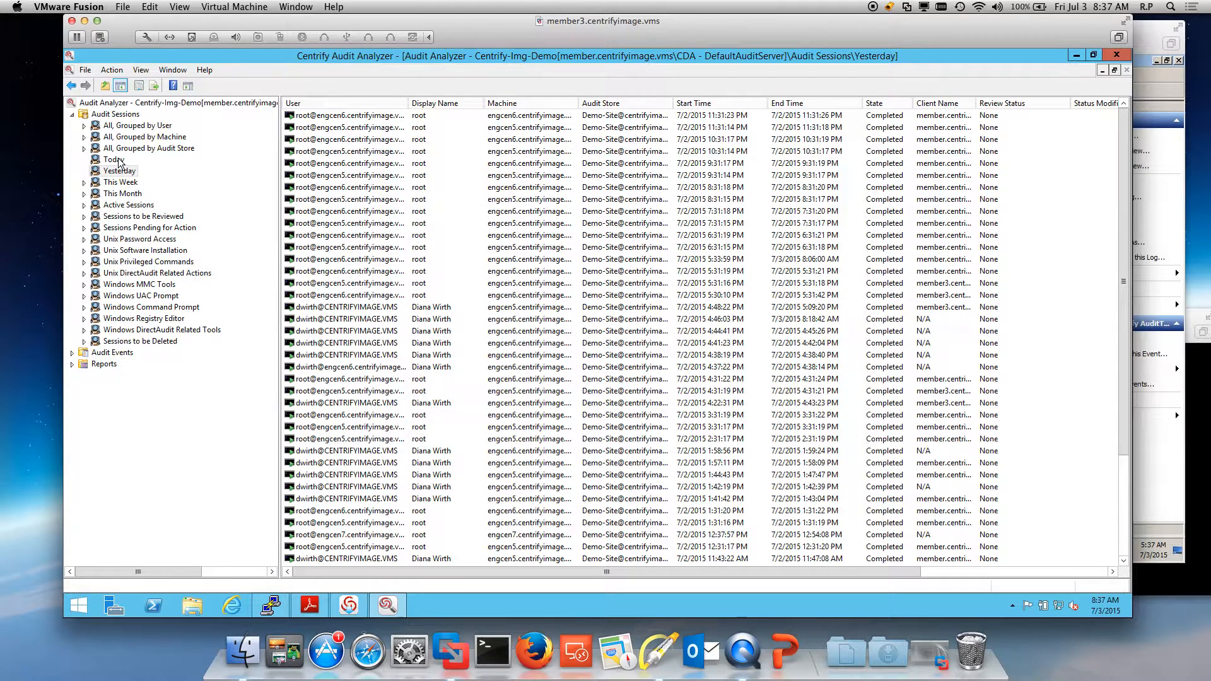
left_click(114, 159)
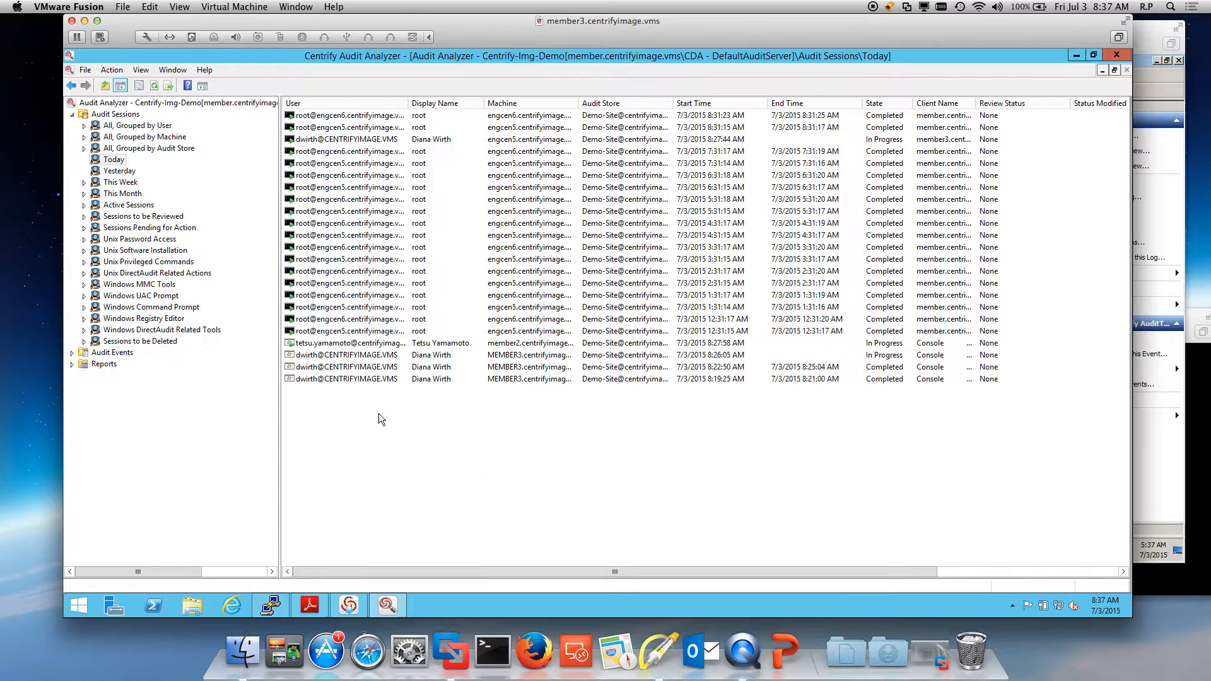
mouse_move(411, 425)
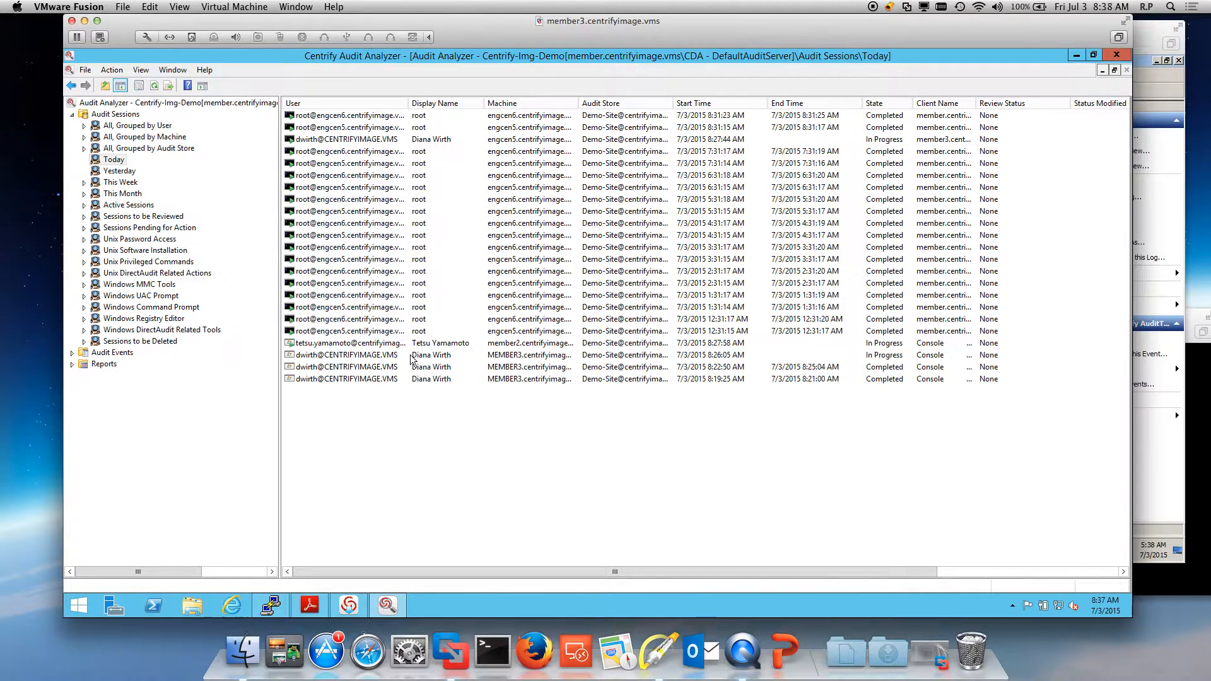
left_click(431, 138)
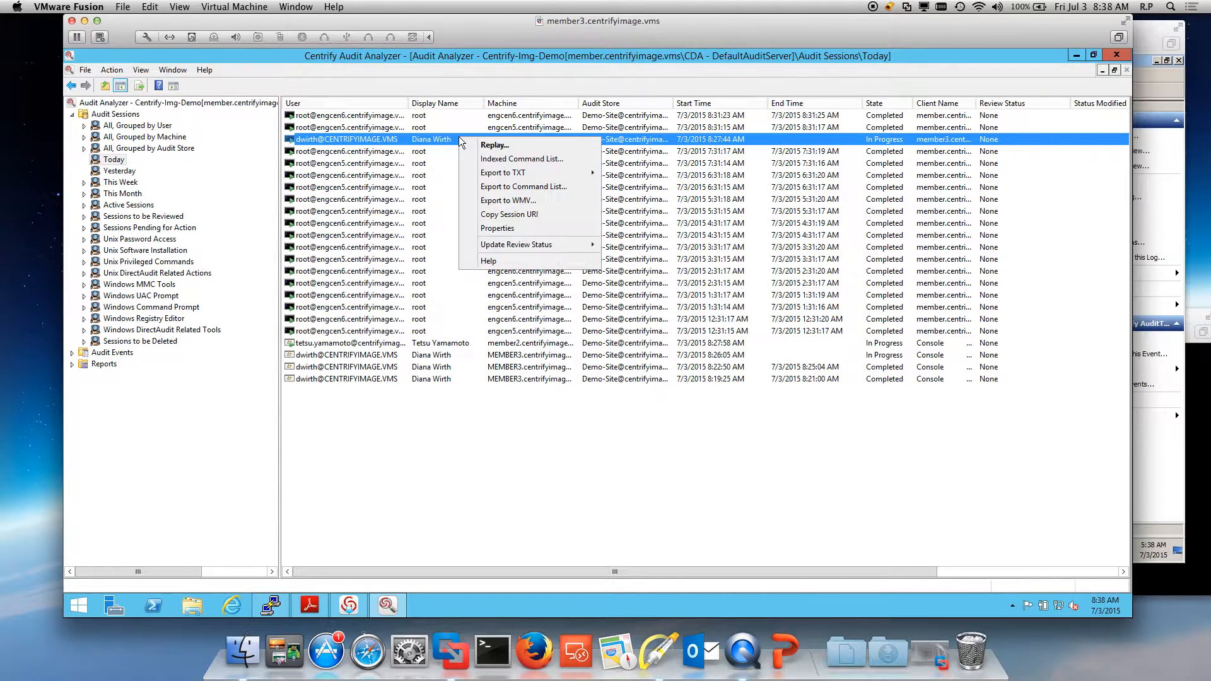
left_click(603, 319)
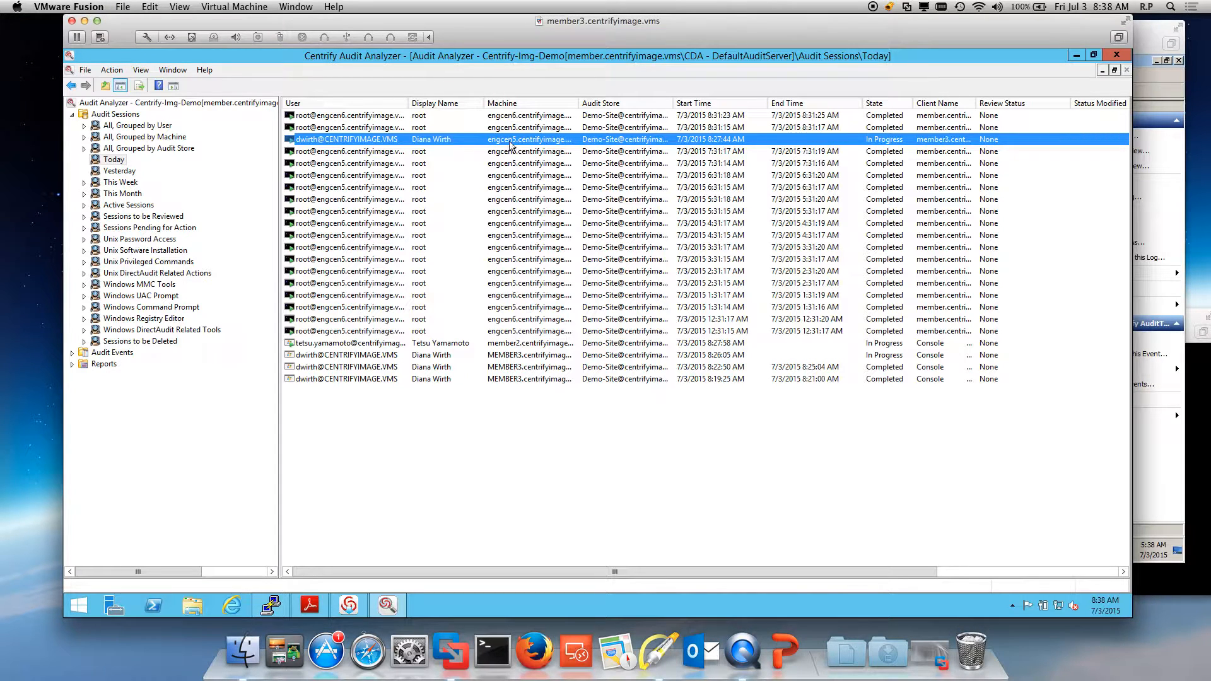
right_click(510, 139)
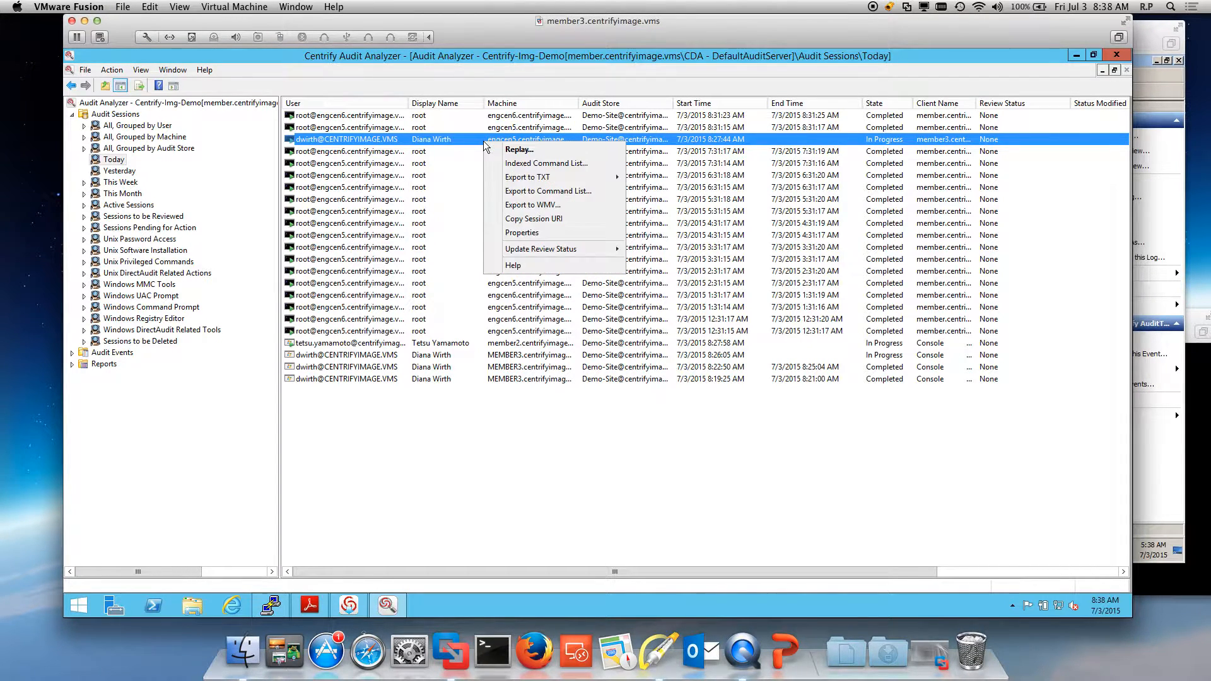
mouse_move(546, 163)
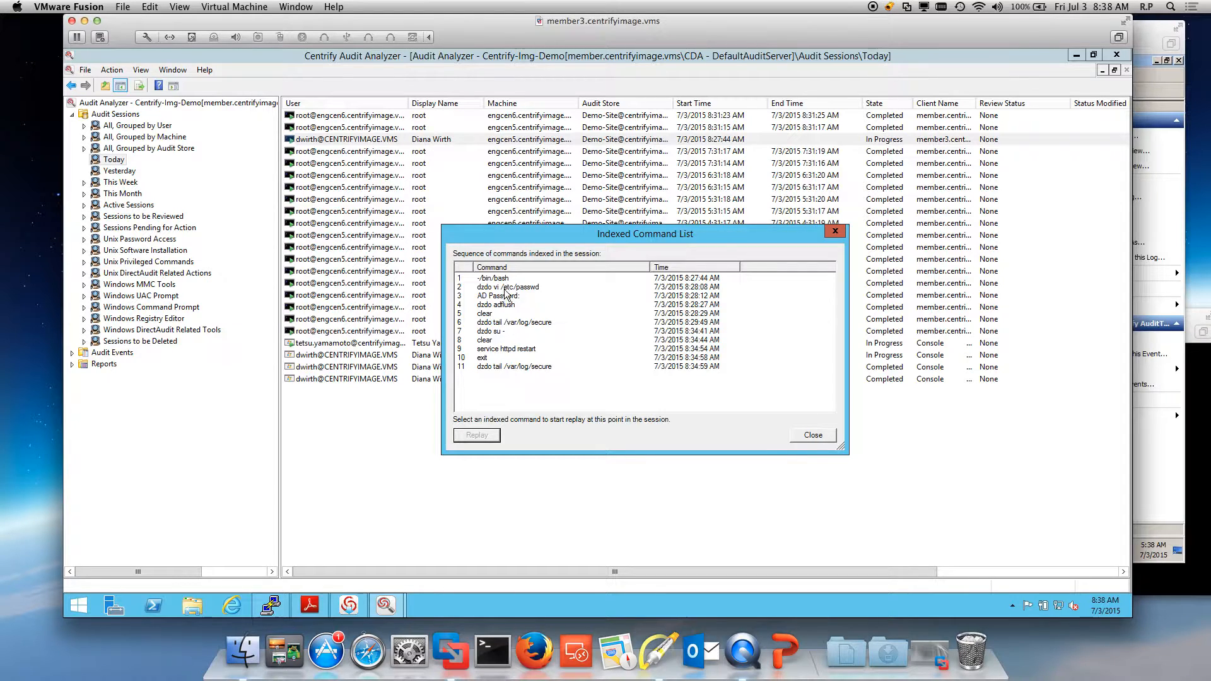
left_click(507, 286)
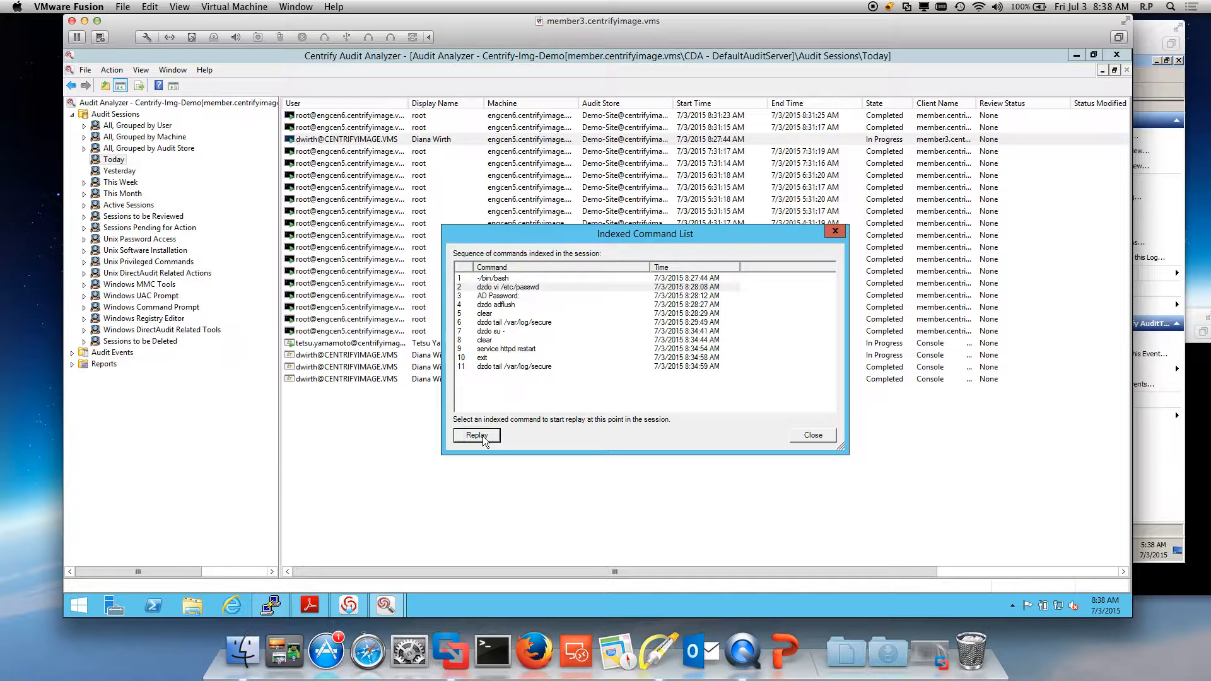
left_click(476, 435)
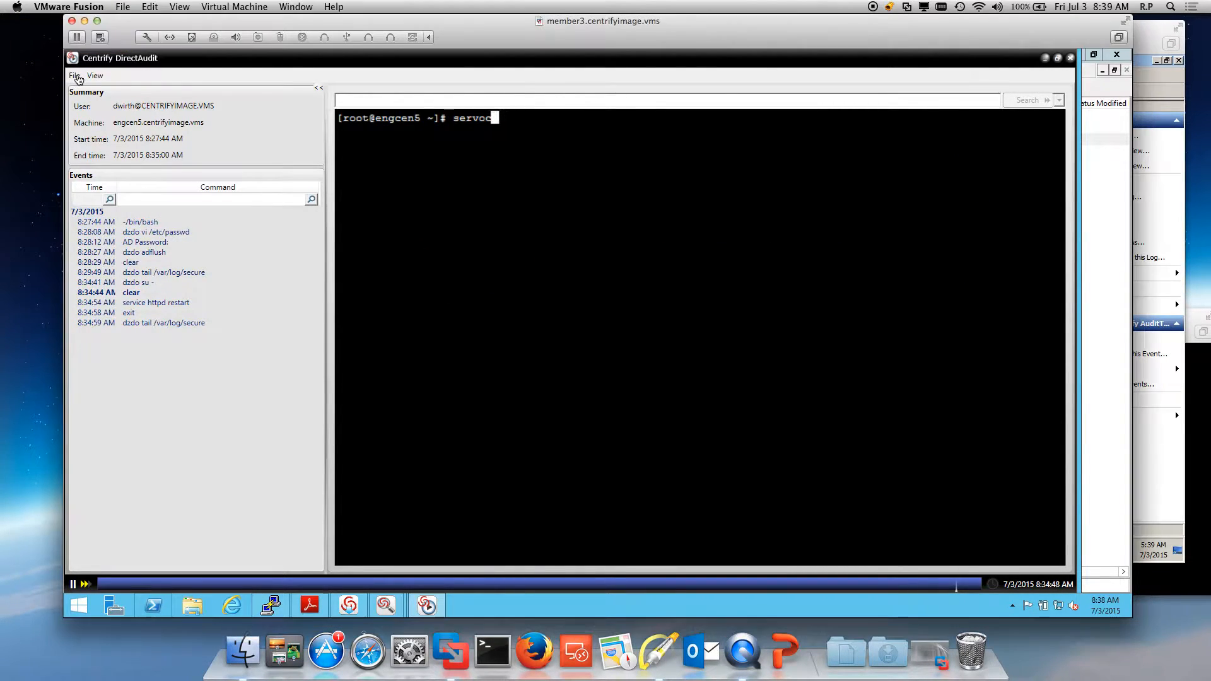
Exit the DirectAudit player via the File menu to return to today's session list
left_click(75, 74)
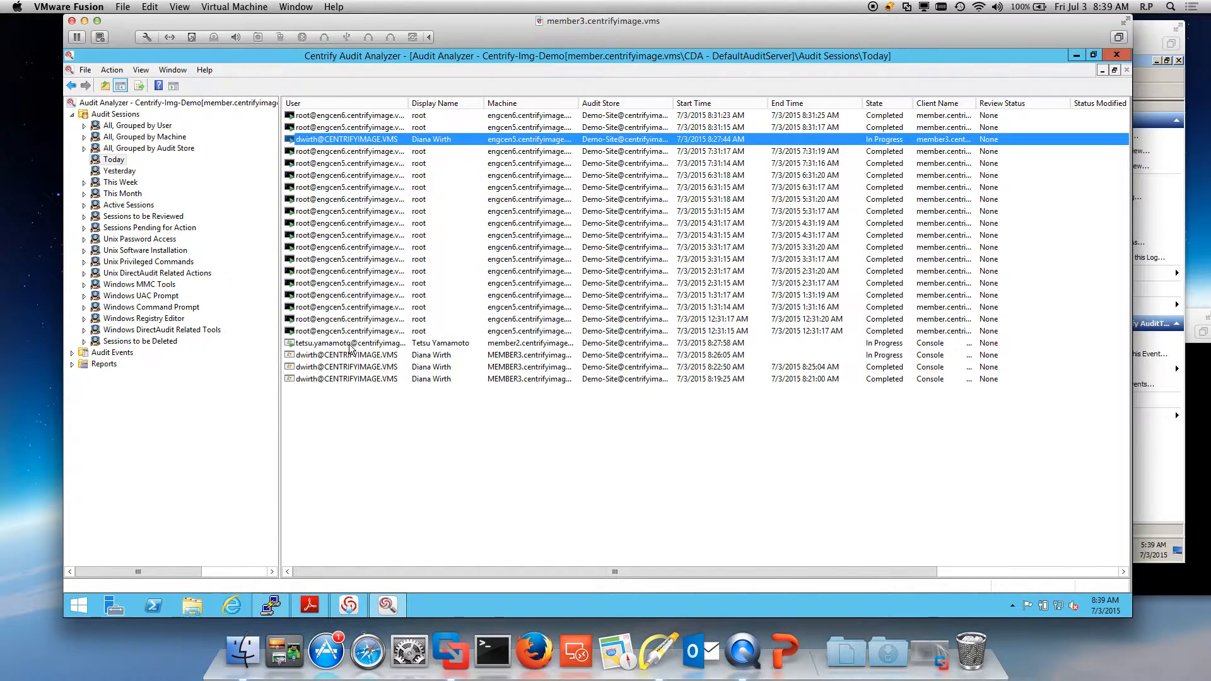
right_click(348, 343)
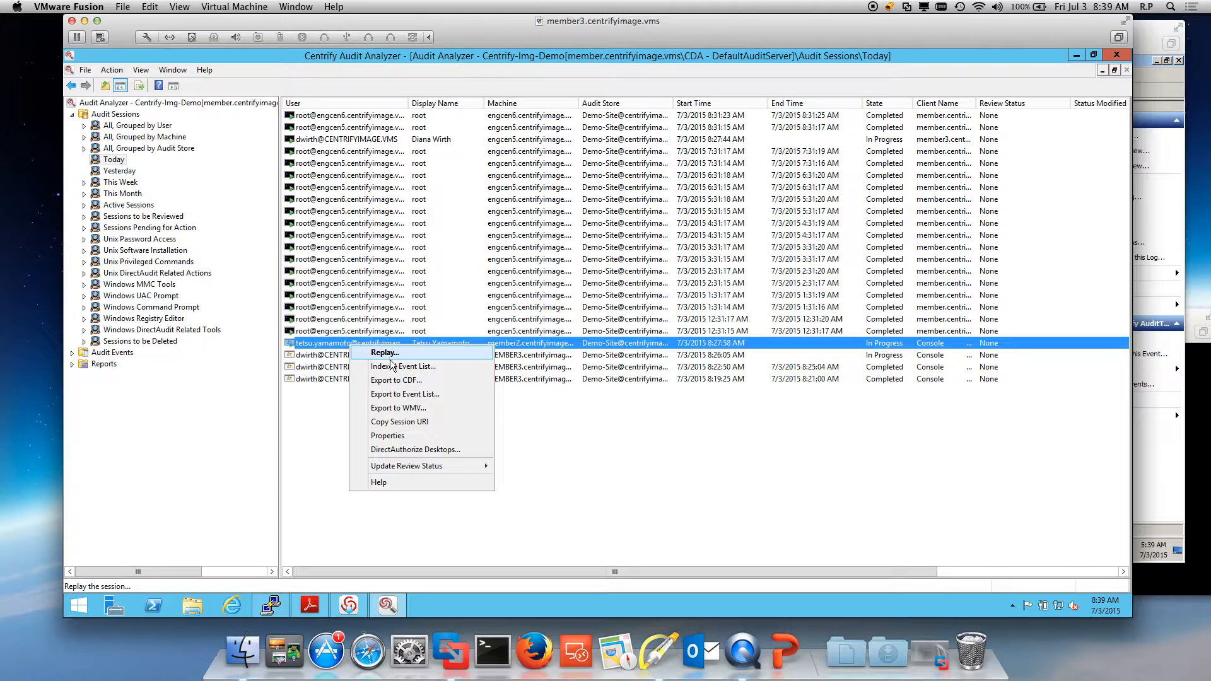
left_click(402, 366)
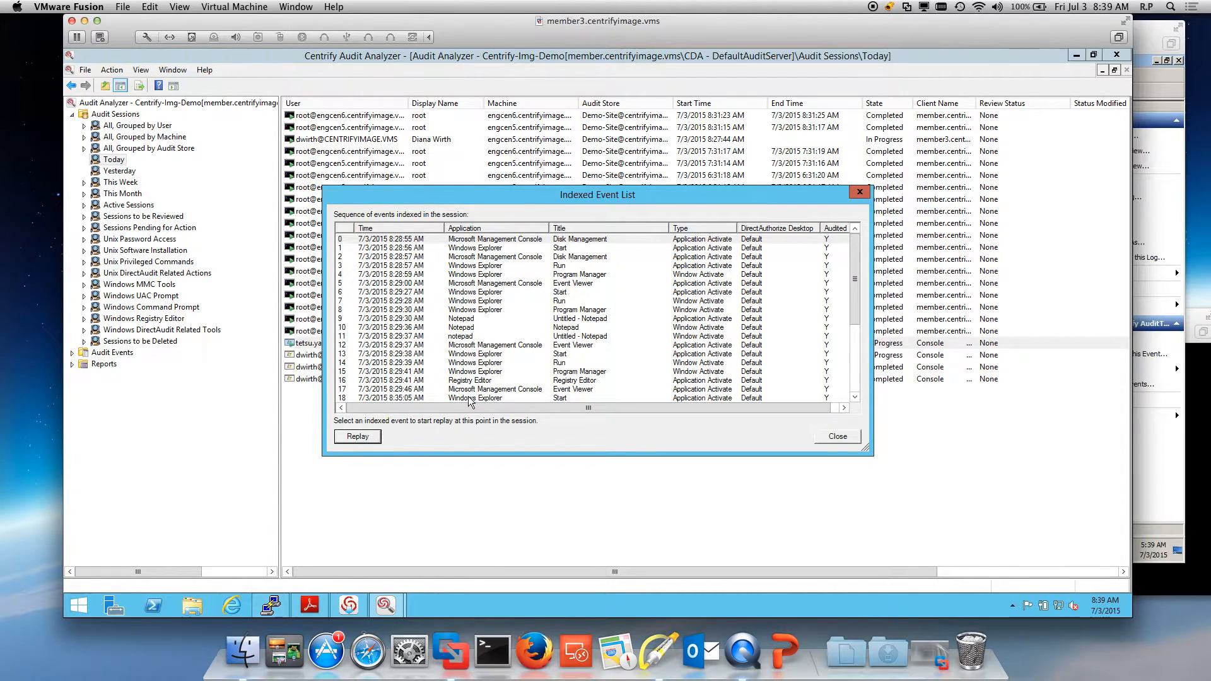
left_click(357, 436)
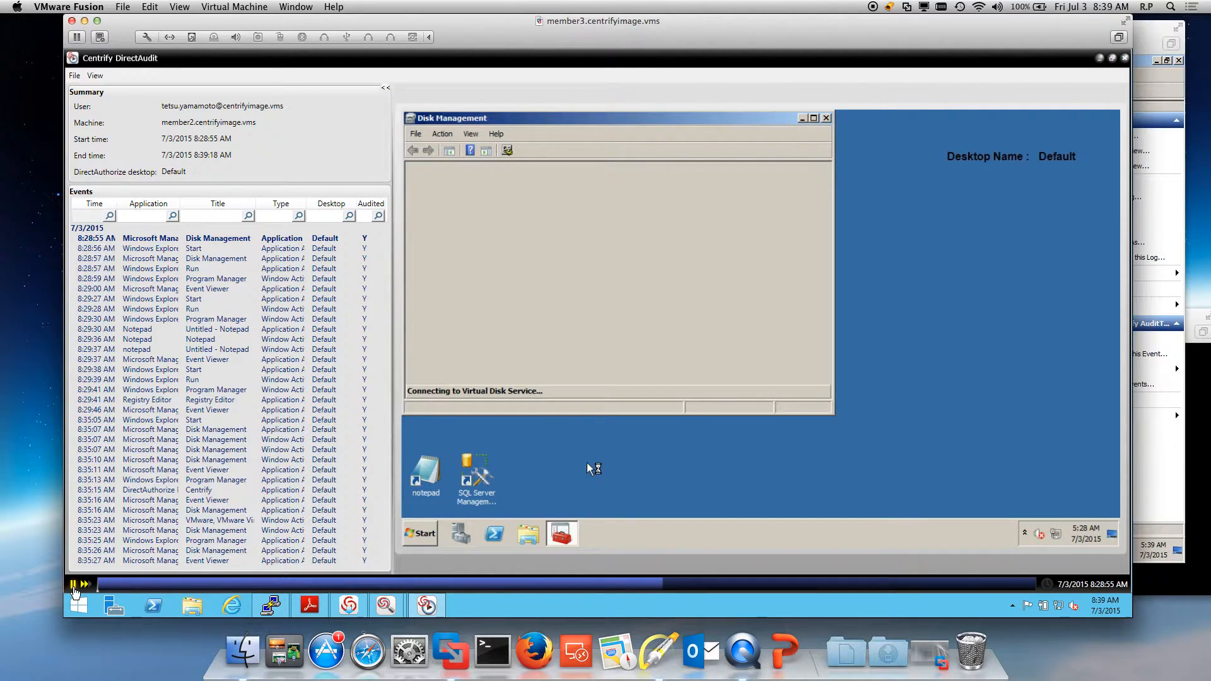
left_click(419, 533)
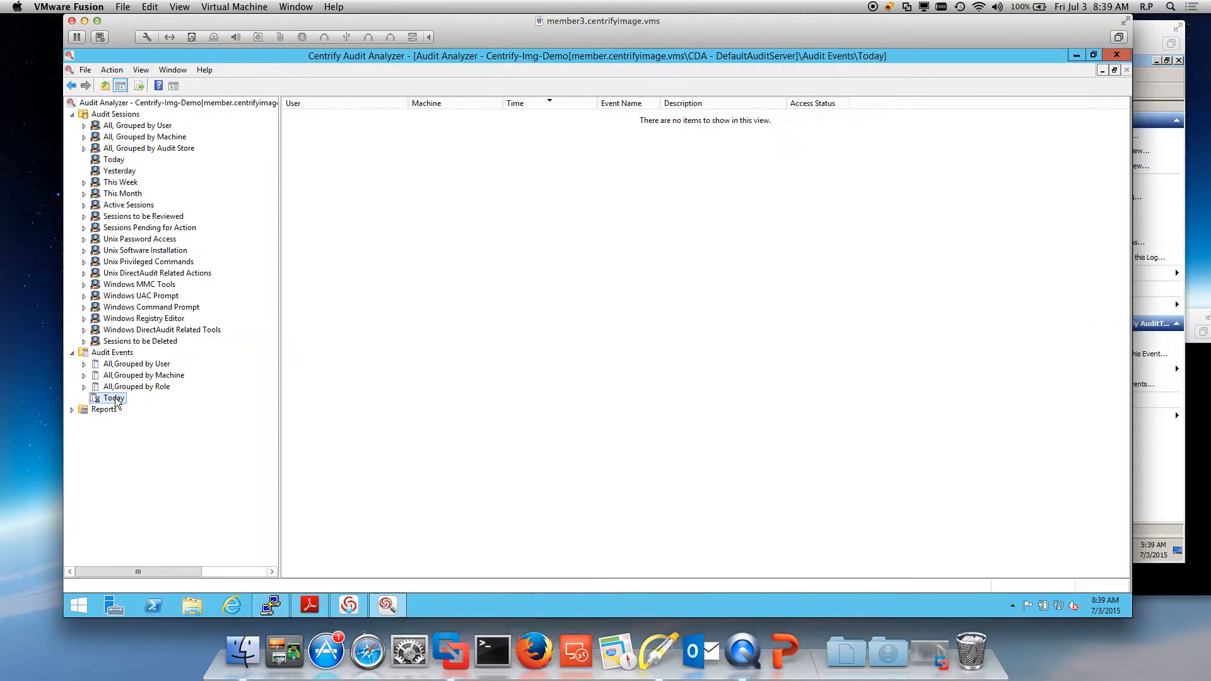
Load today's consolidated audit events, listing dzdo grants, logins and run-as-role events as Succeeded
left_click(114, 397)
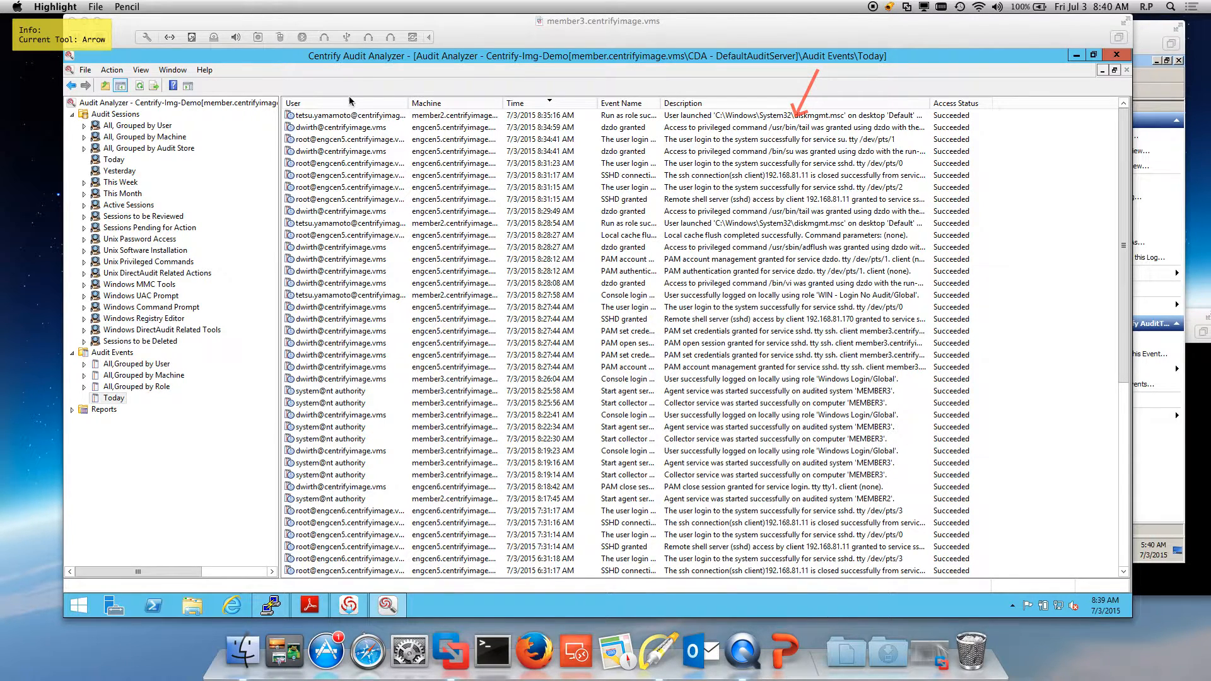
left_click_drag(336, 73, 345, 154)
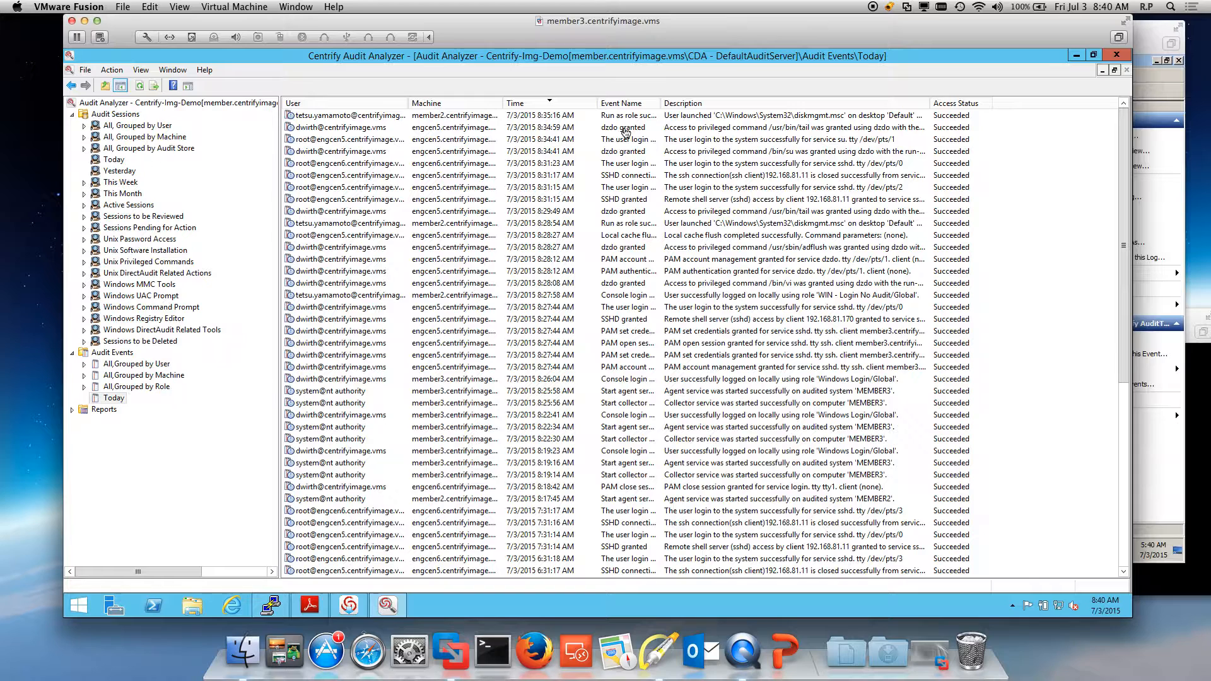
mouse_move(1043, 618)
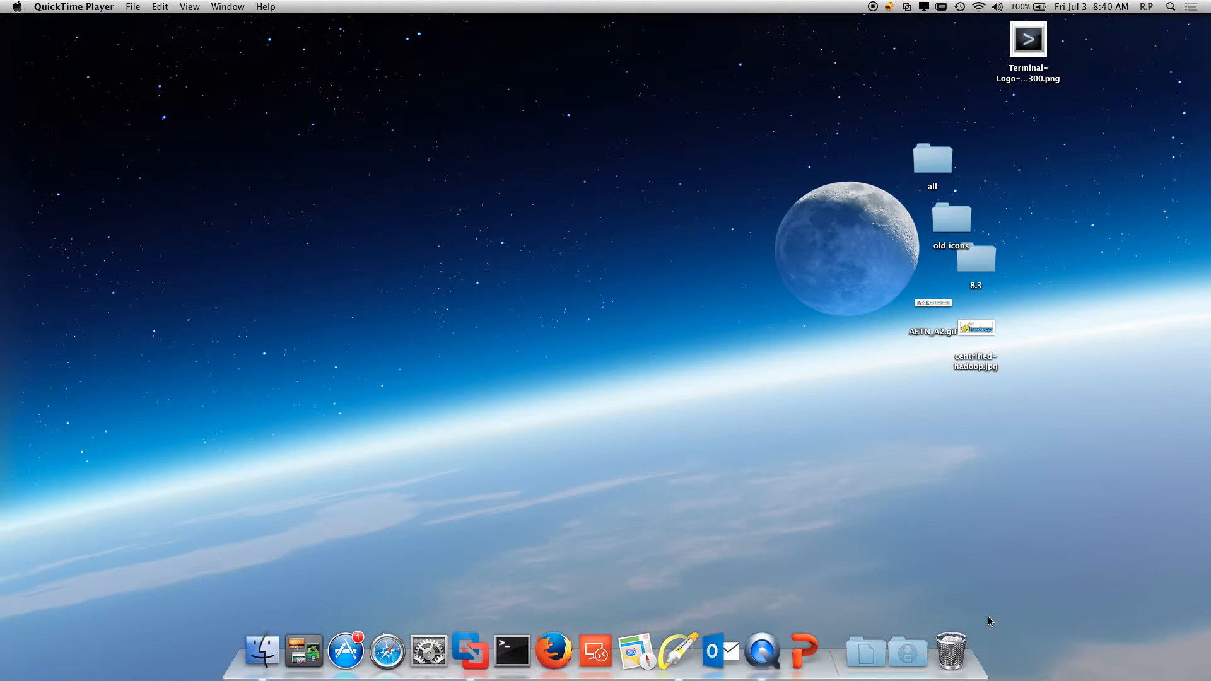
Annotate the Flow of data figure with a box on the Collector–Audit Store link and arrows at the Audited System
left_click(470, 651)
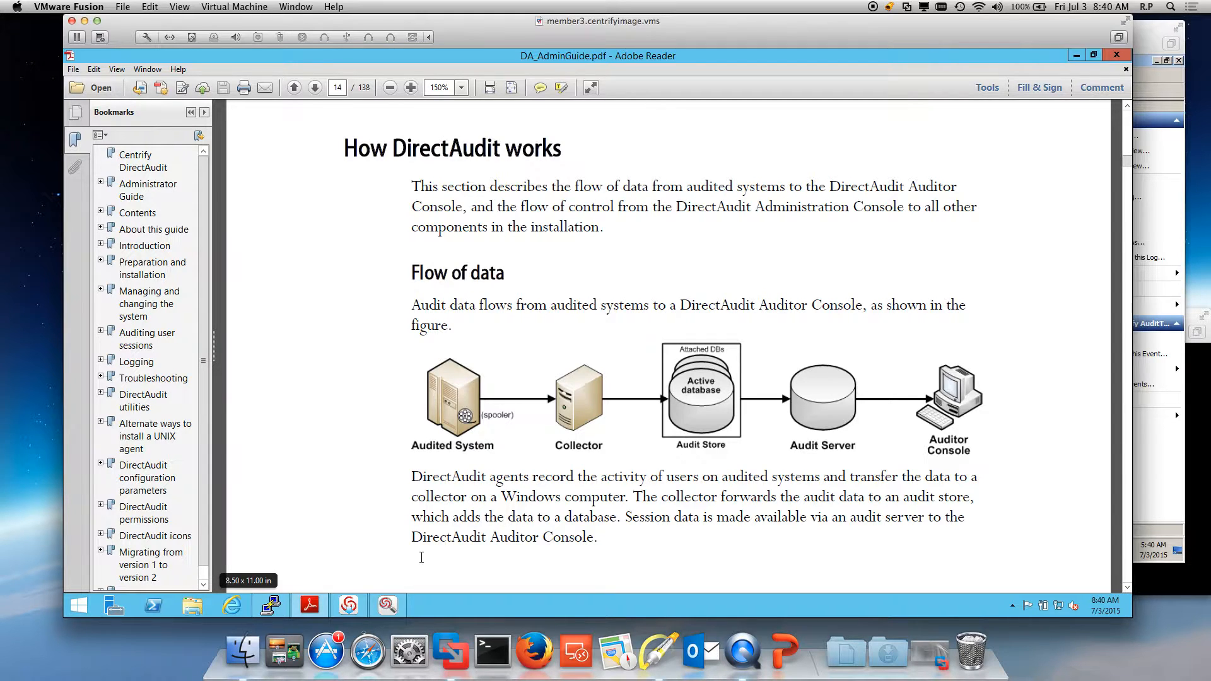
mouse_move(659, 653)
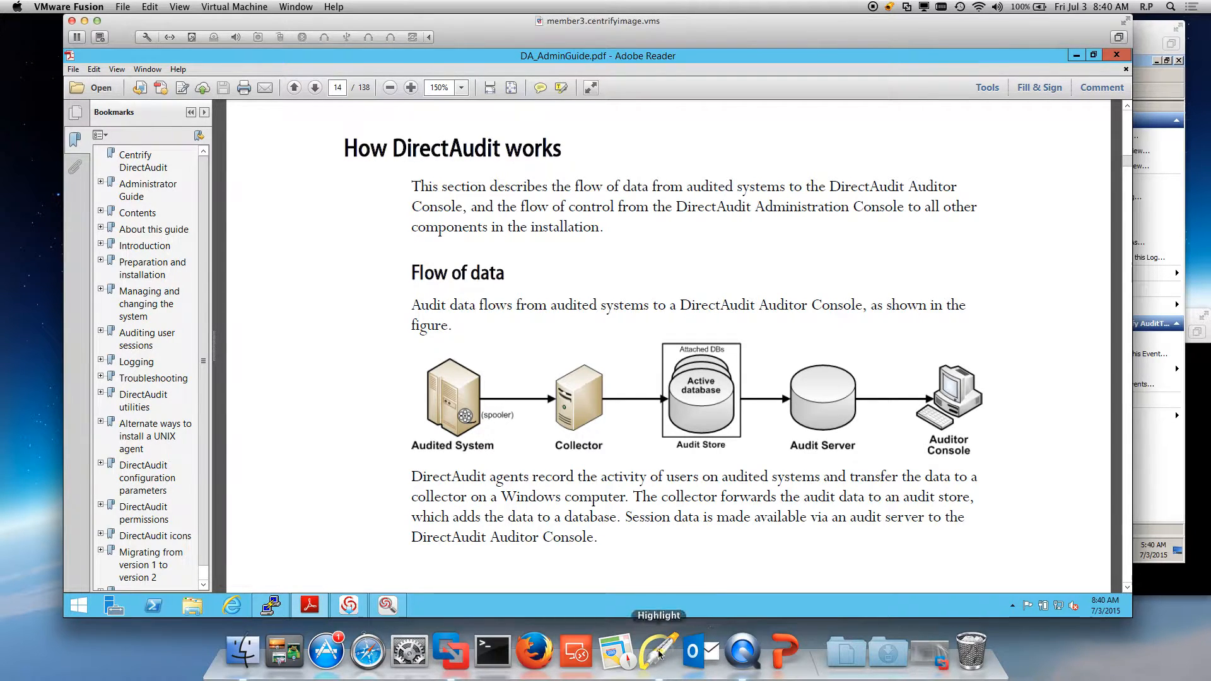
left_click(658, 651)
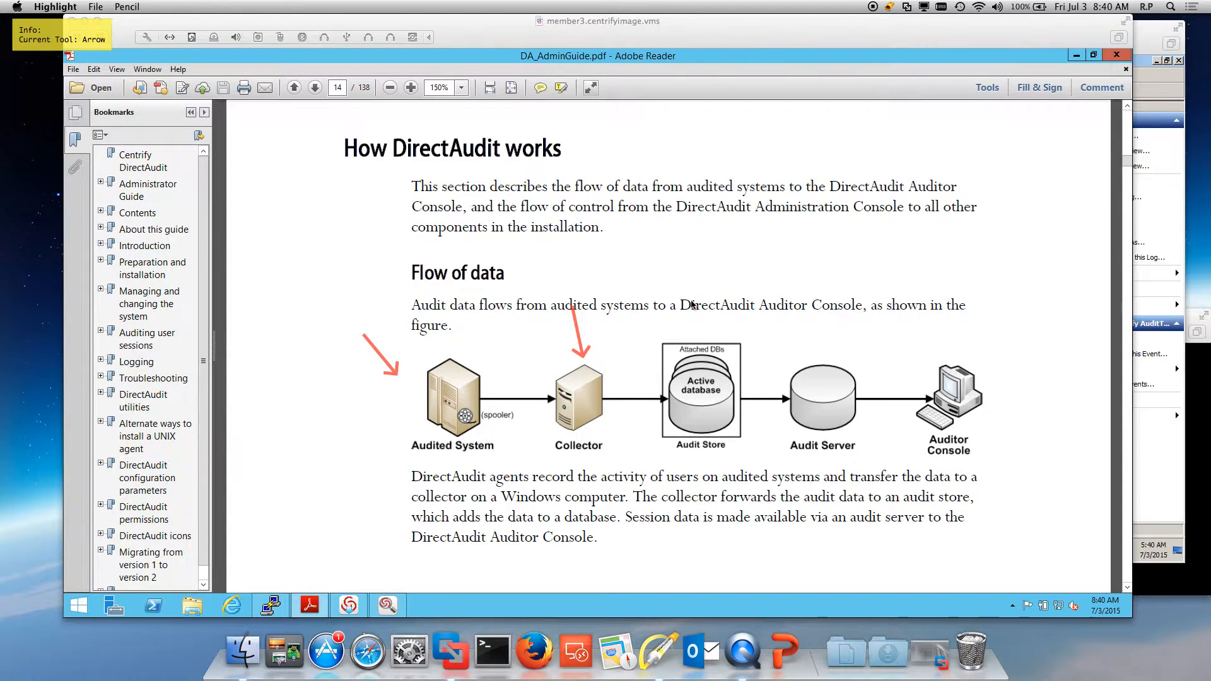
left_click_drag(647, 328, 653, 448)
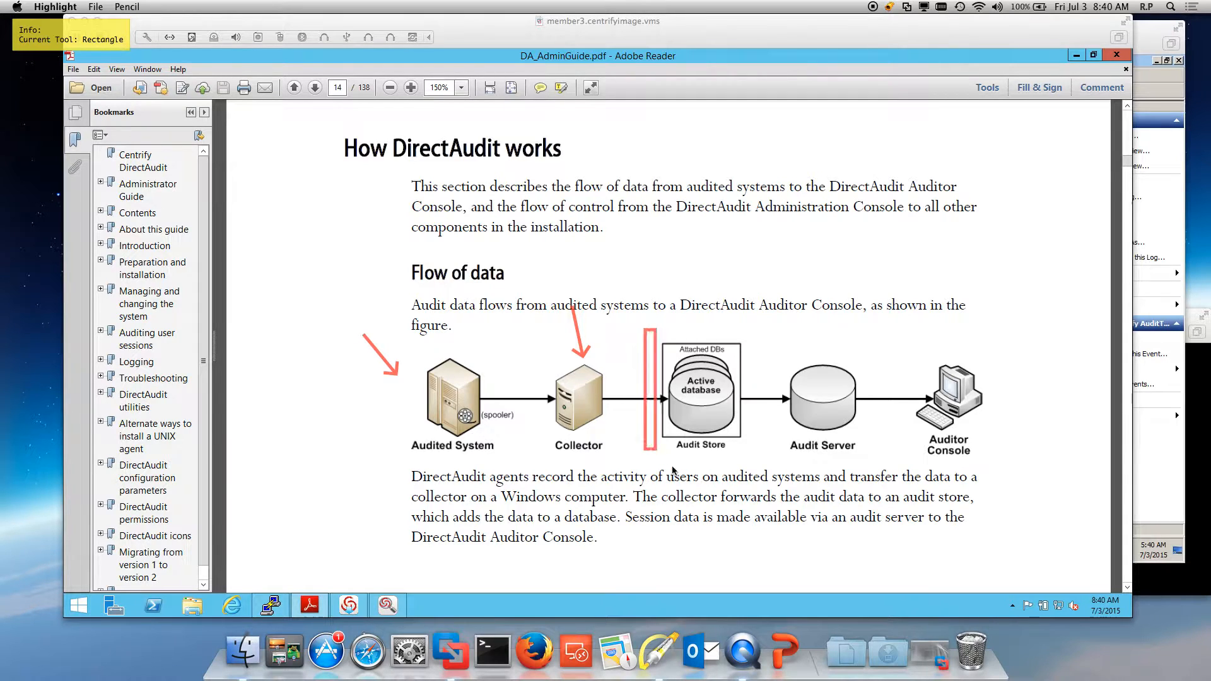
left_click_drag(645, 328, 921, 462)
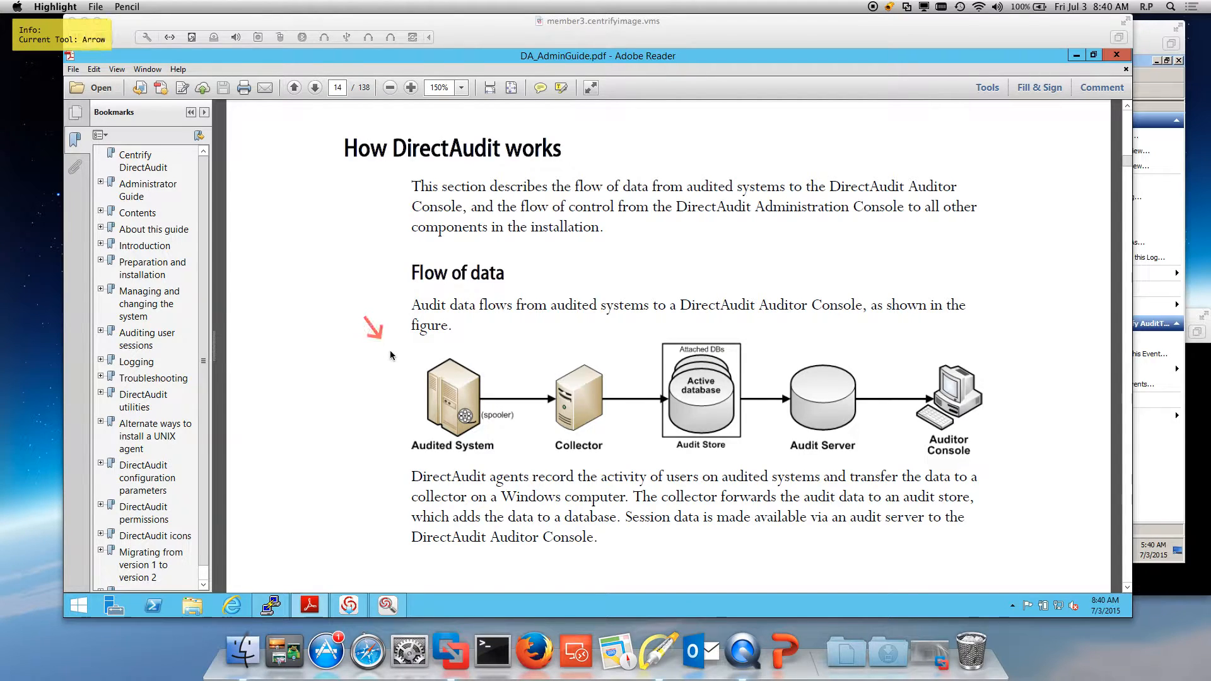
left_click_drag(364, 316, 408, 379)
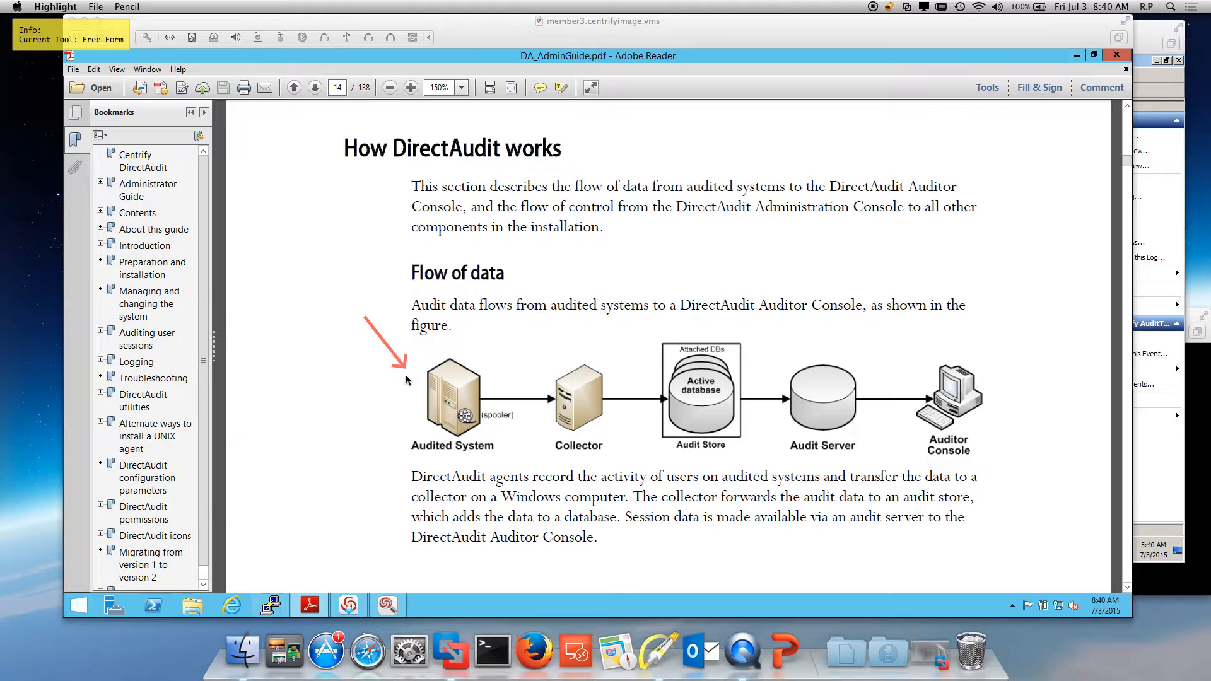
mouse_move(499, 357)
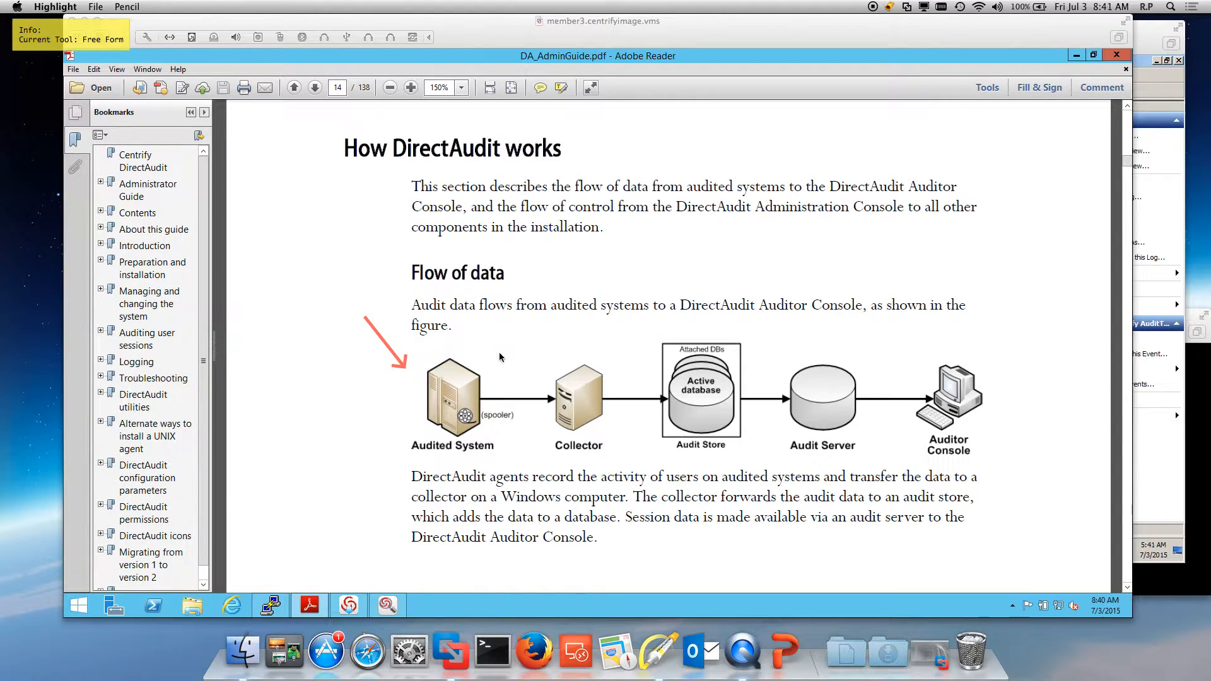
left_click_drag(454, 340, 552, 342)
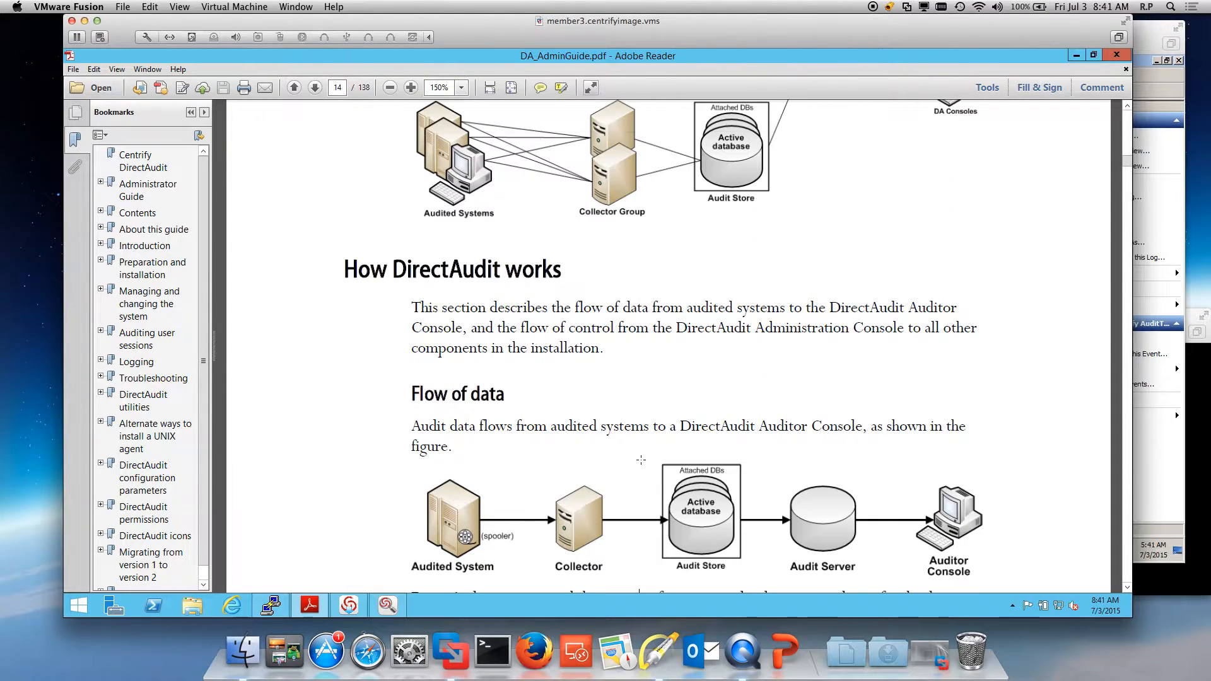
Draw red arrows numbered 5 and 3 at the first two audited-system groups and begin marking the third
scroll("down", 3)
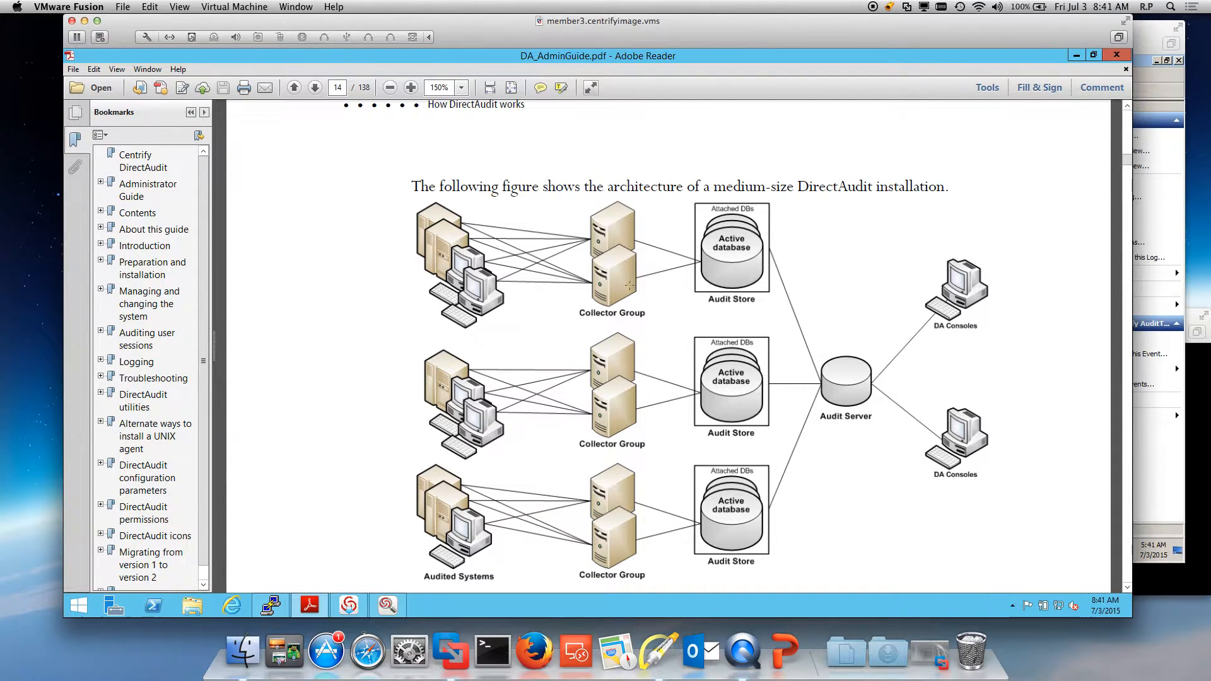
mouse_move(618, 222)
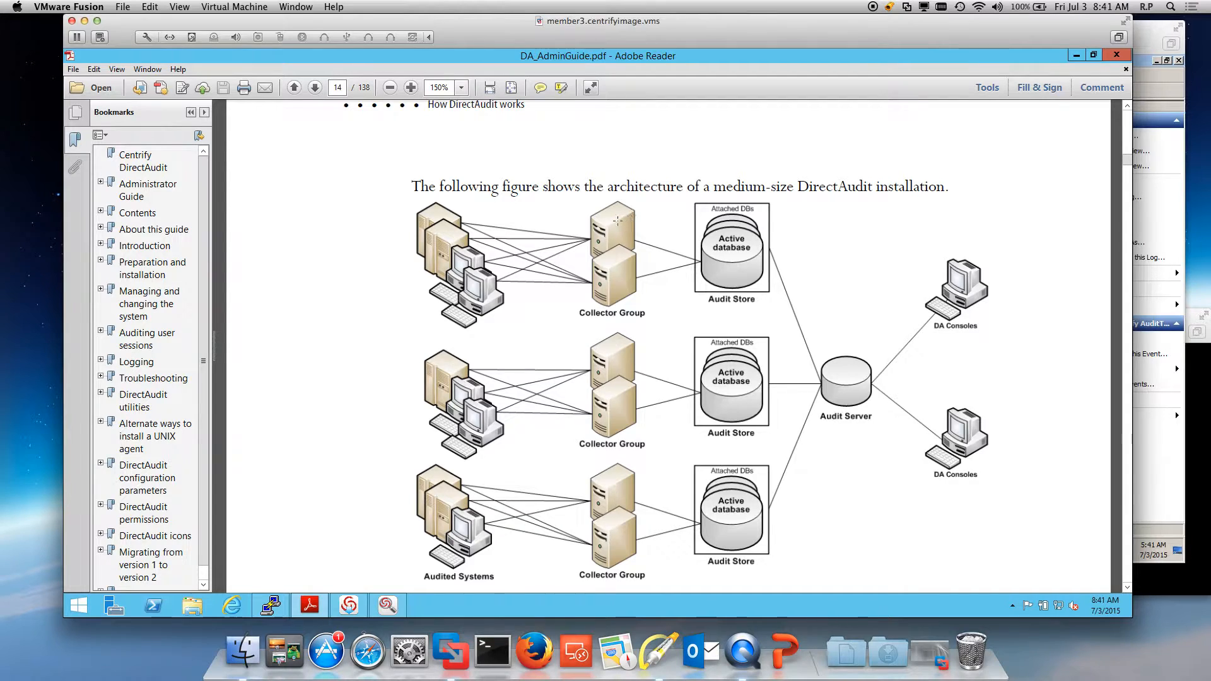
mouse_move(621, 260)
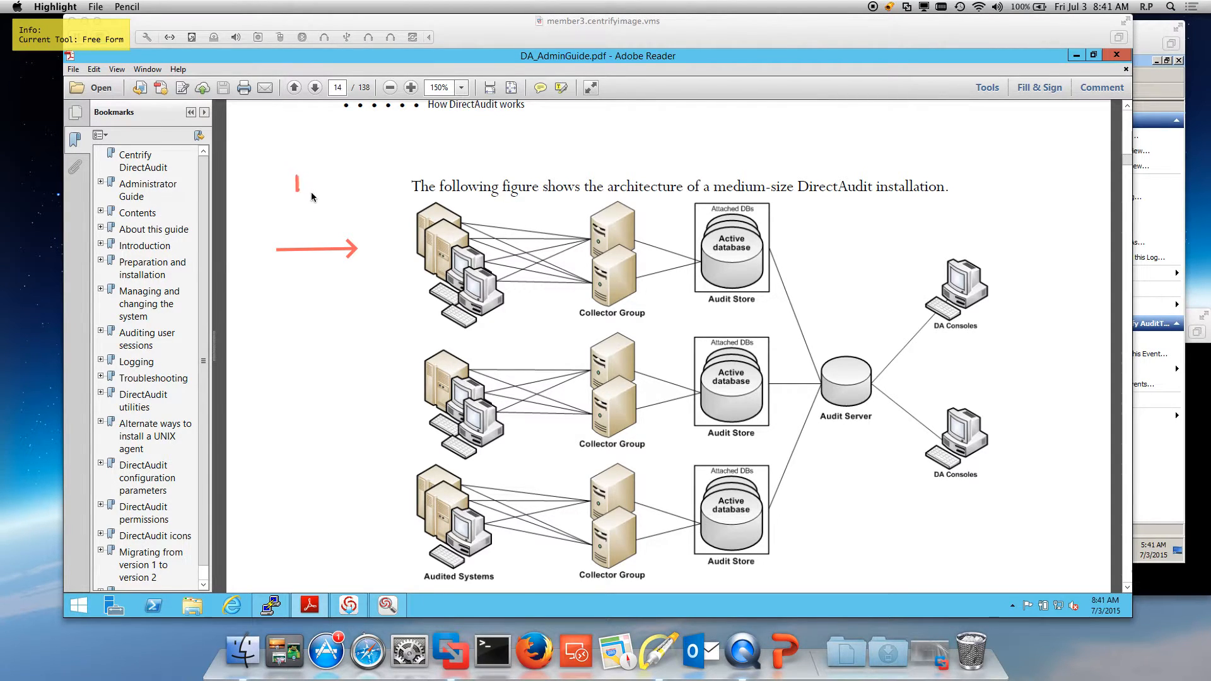
left_click_drag(298, 177, 316, 193)
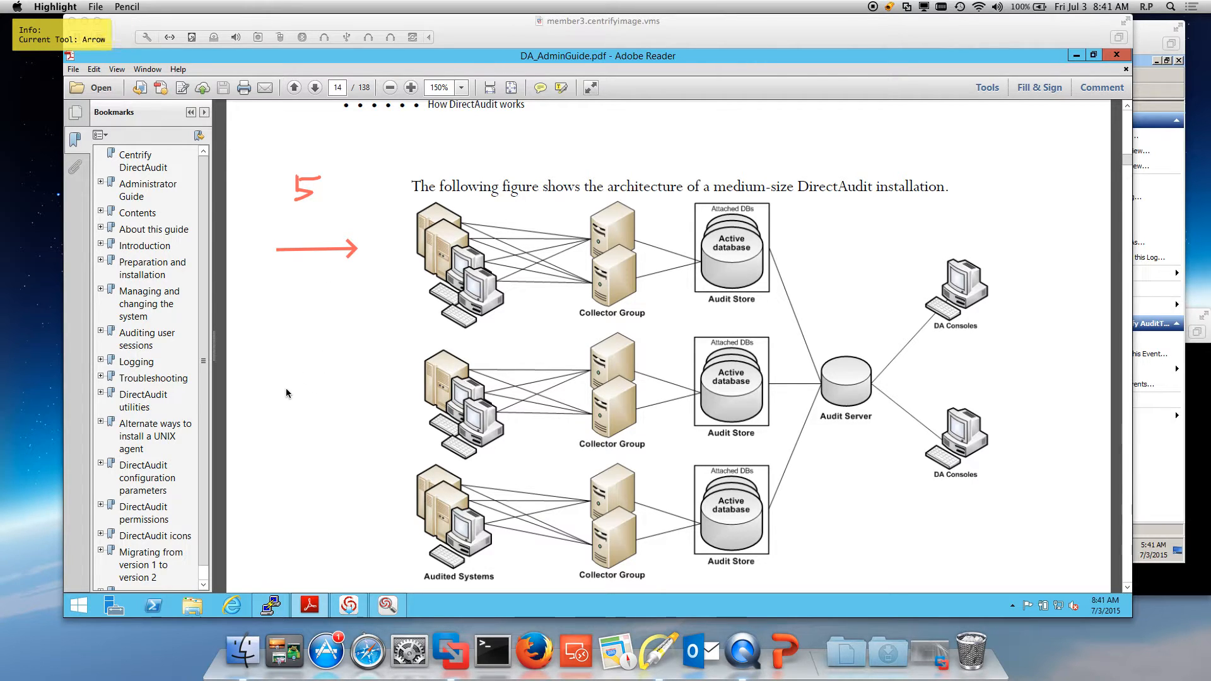
left_click_drag(290, 390, 374, 397)
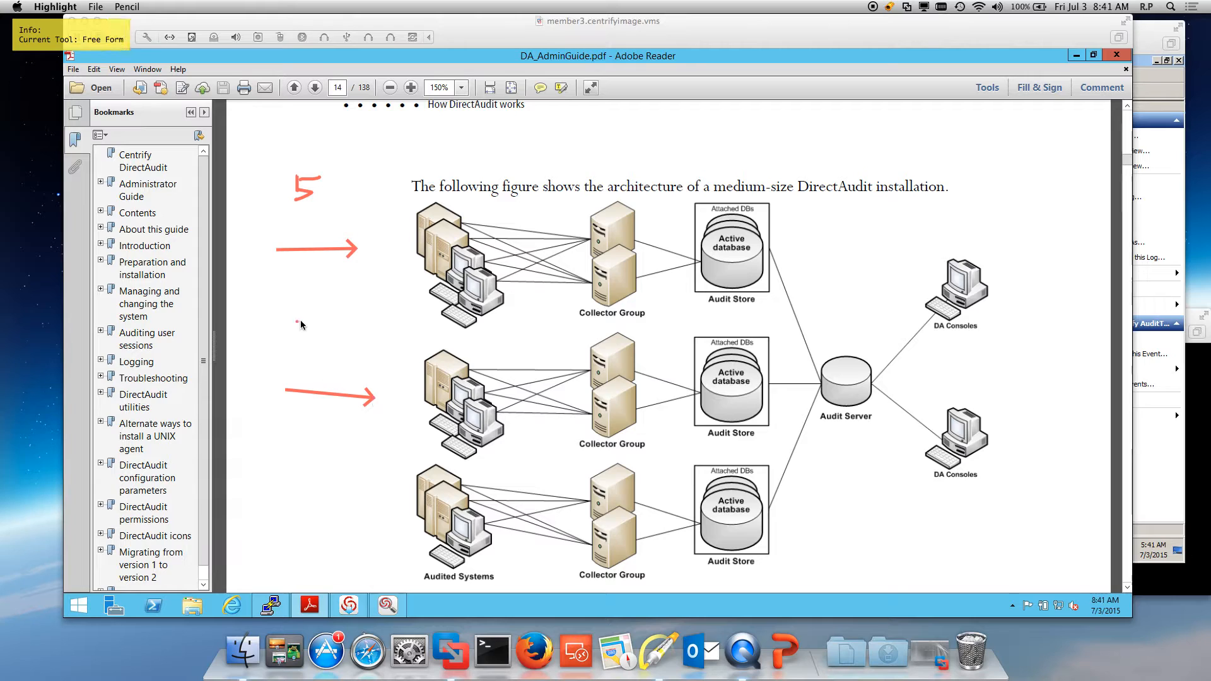
left_click_drag(300, 320, 317, 371)
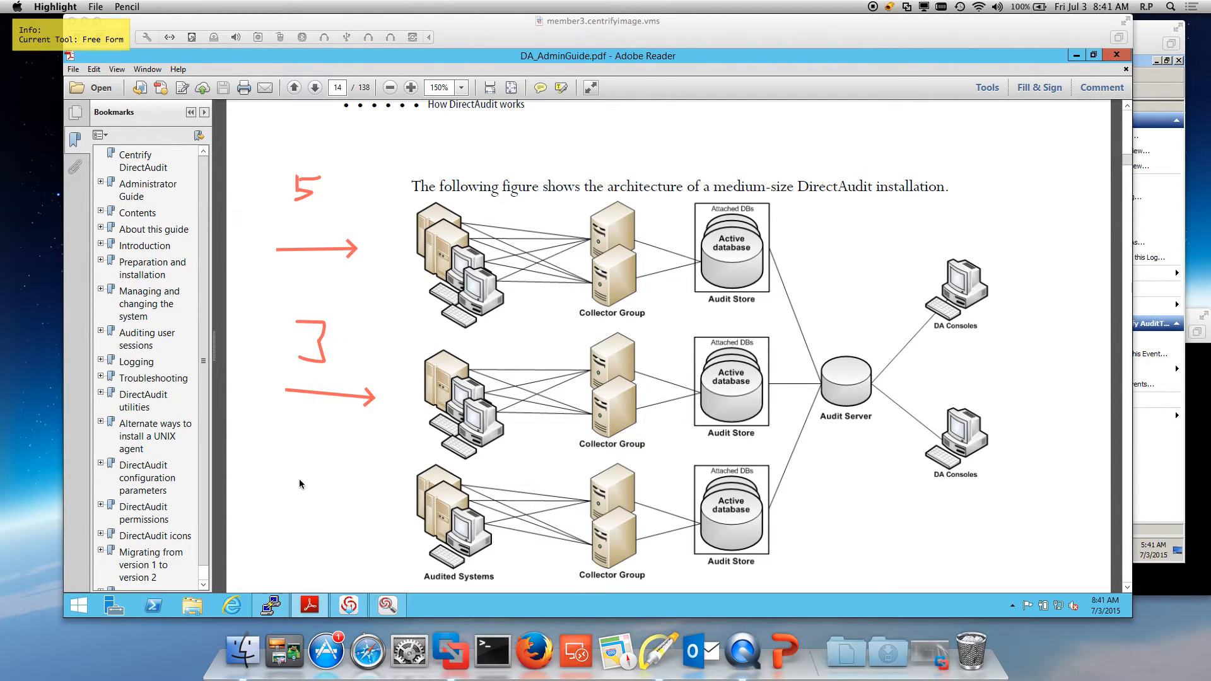
left_click_drag(298, 467, 278, 494)
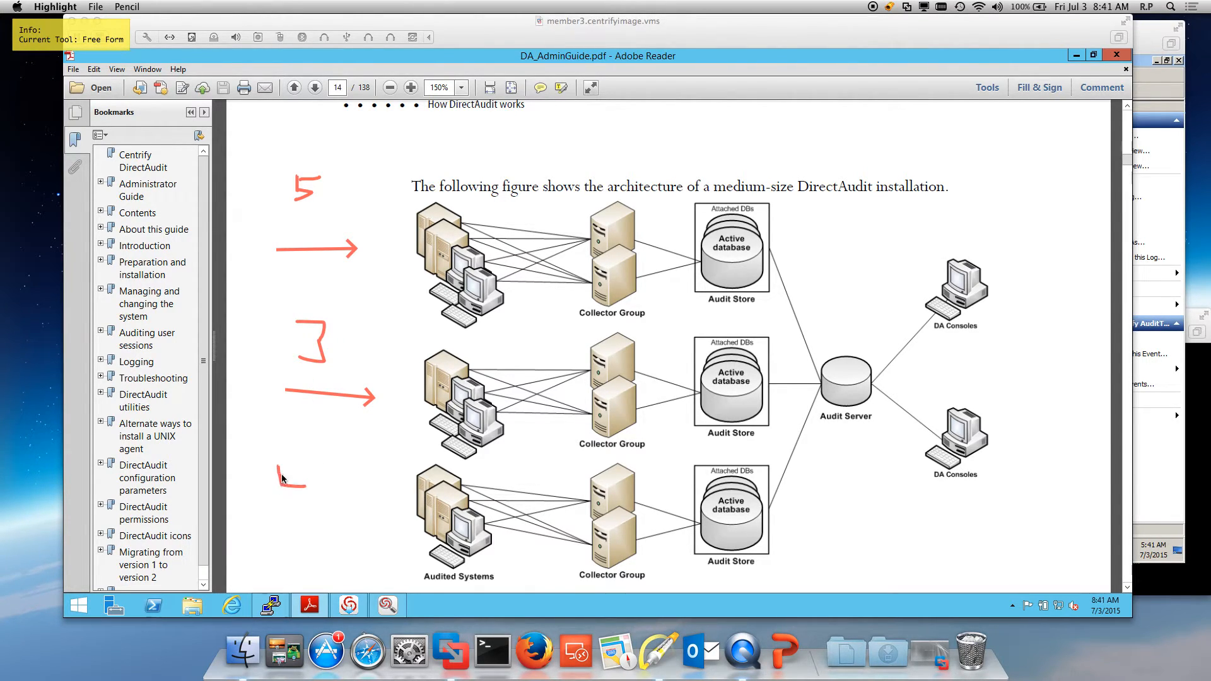